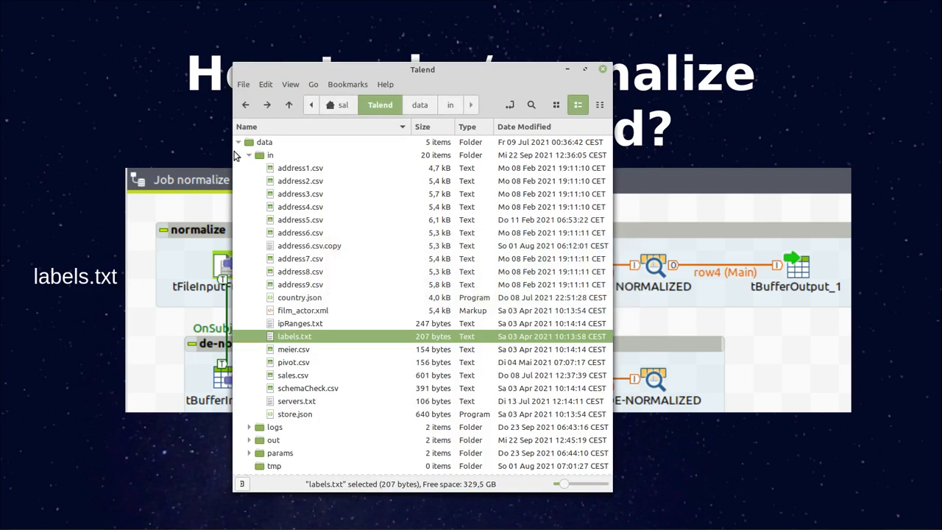
pyautogui.moveTo(306, 336)
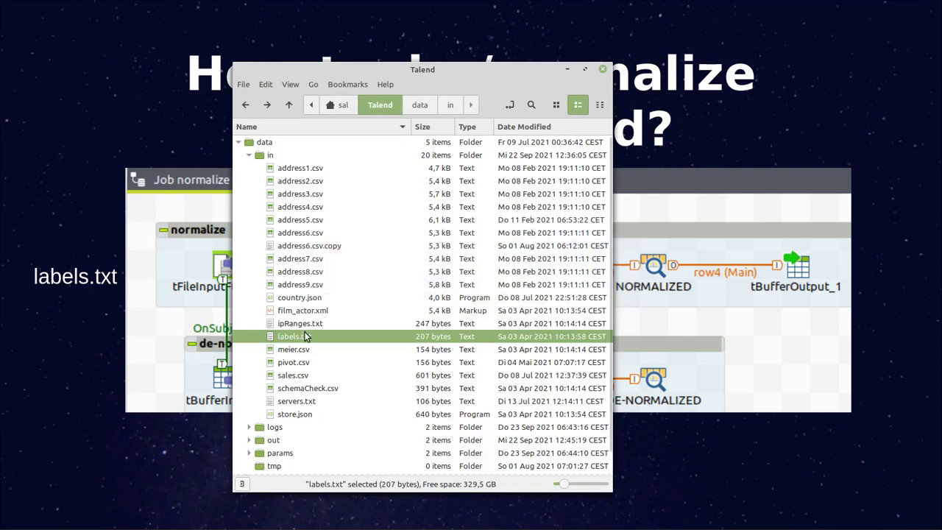
# - View the comma-separated keyword lines of labels.txt in the text editor
pyautogui.doubleClick(291, 336)
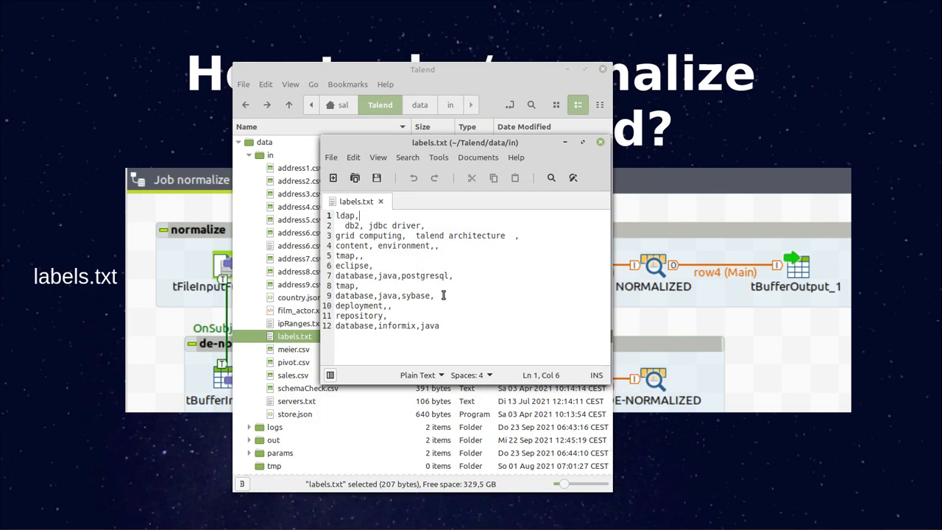
pyautogui.moveTo(454, 299)
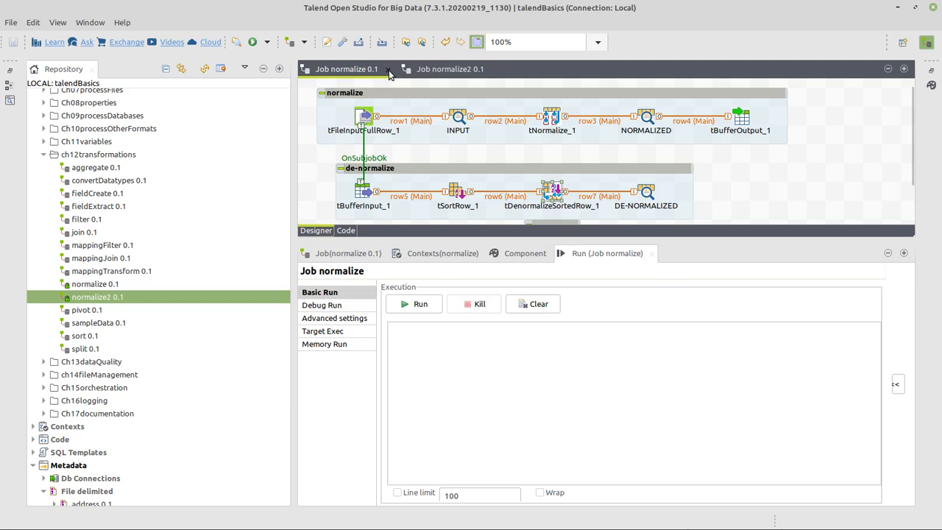
# - Add a tFileInputFullRow component to the empty normalize2 job
pyautogui.click(388, 69)
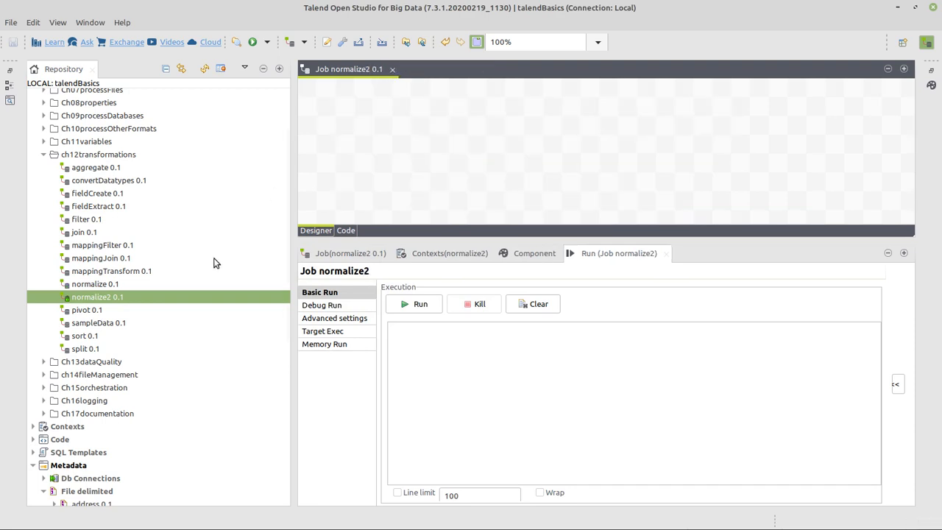
pyautogui.moveTo(346, 132)
pyautogui.write('f')
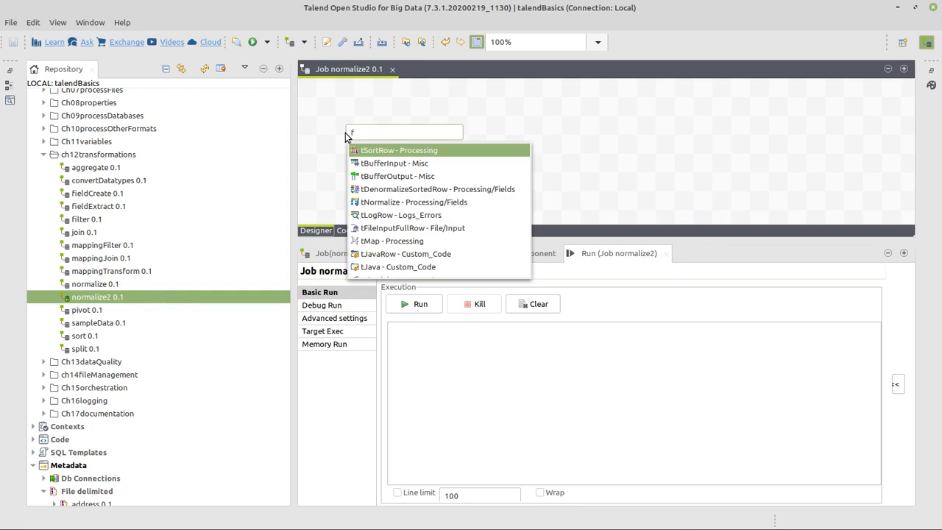
pyautogui.write('ile')
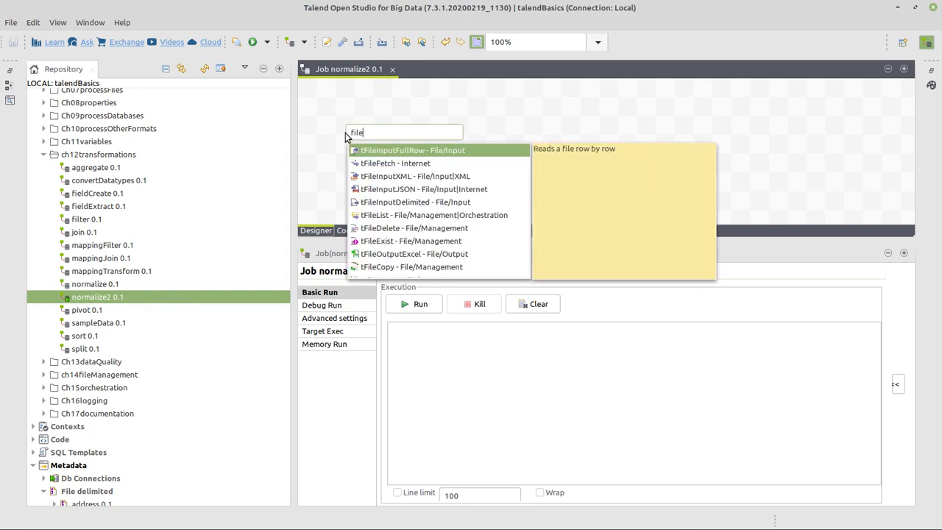
pyautogui.click(412, 150)
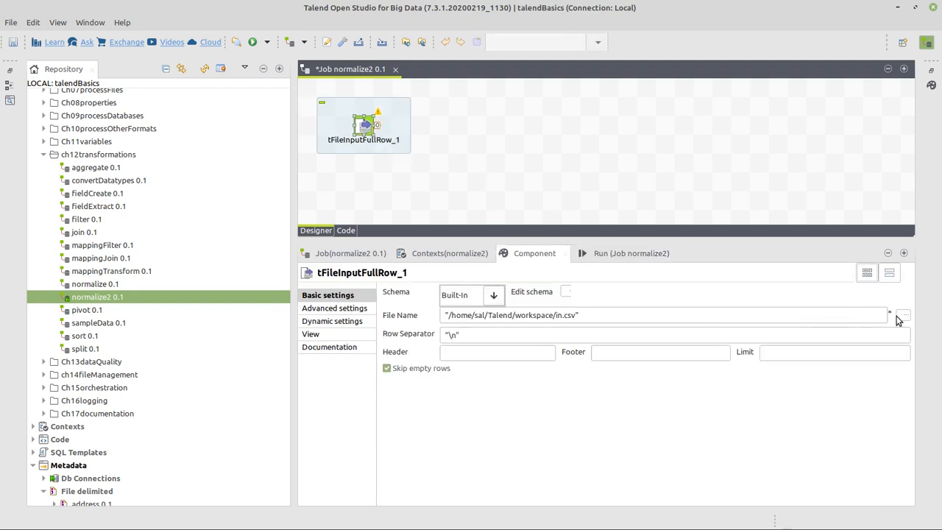
# - Point the full-row input's File Name at data/in/labels.txt
pyautogui.click(904, 315)
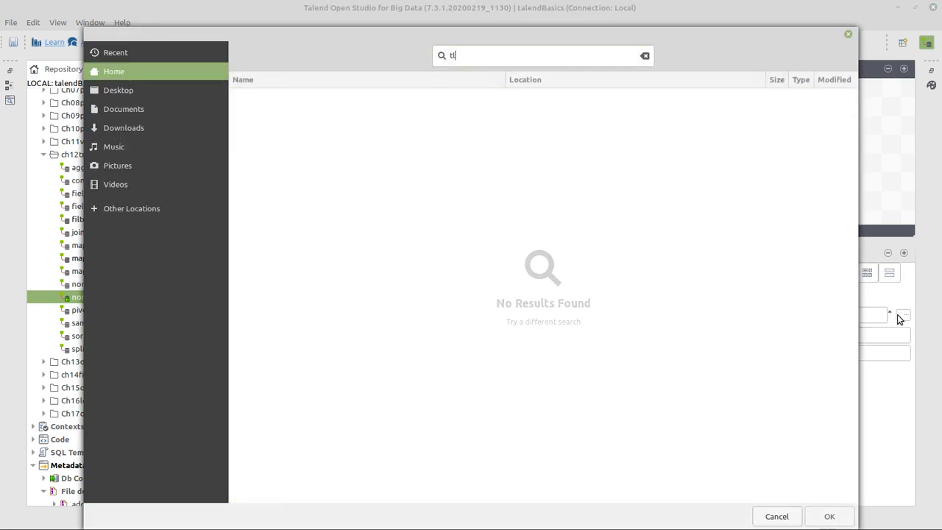
pyautogui.write('al')
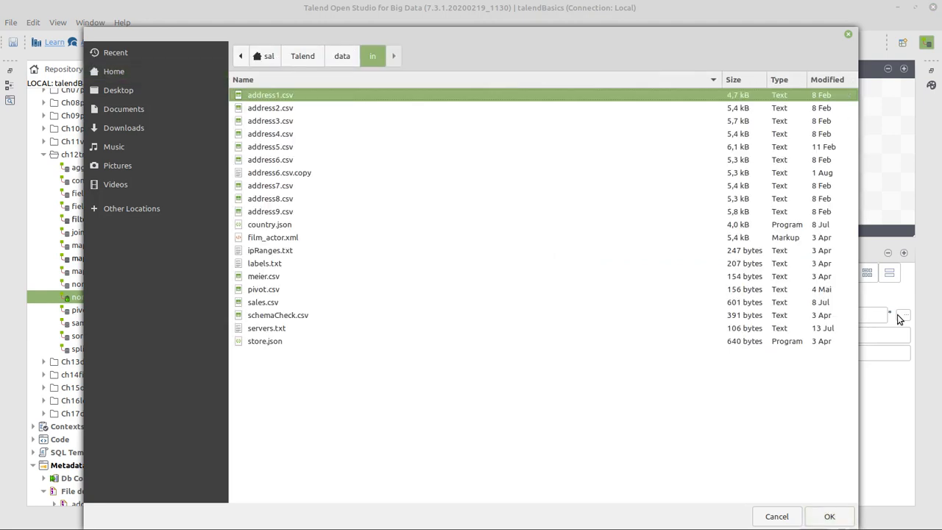
pyautogui.write('l')
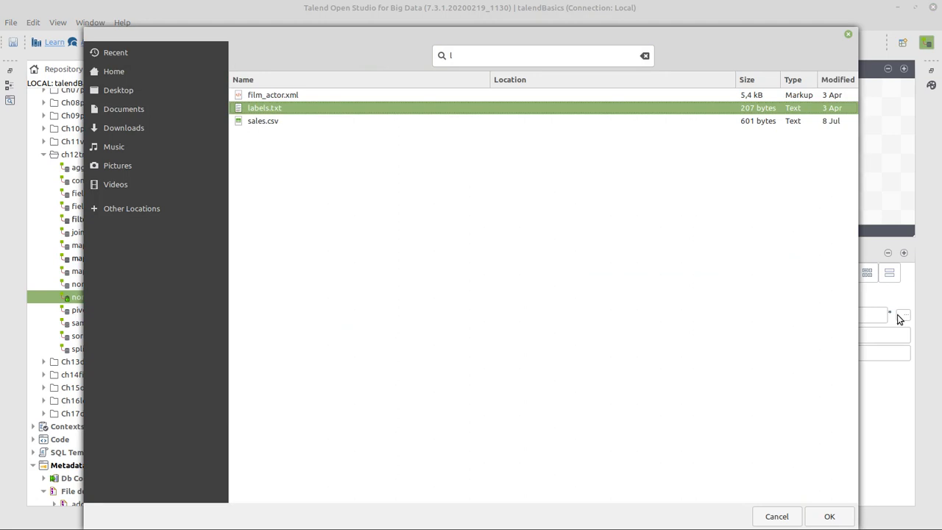
pyautogui.click(830, 515)
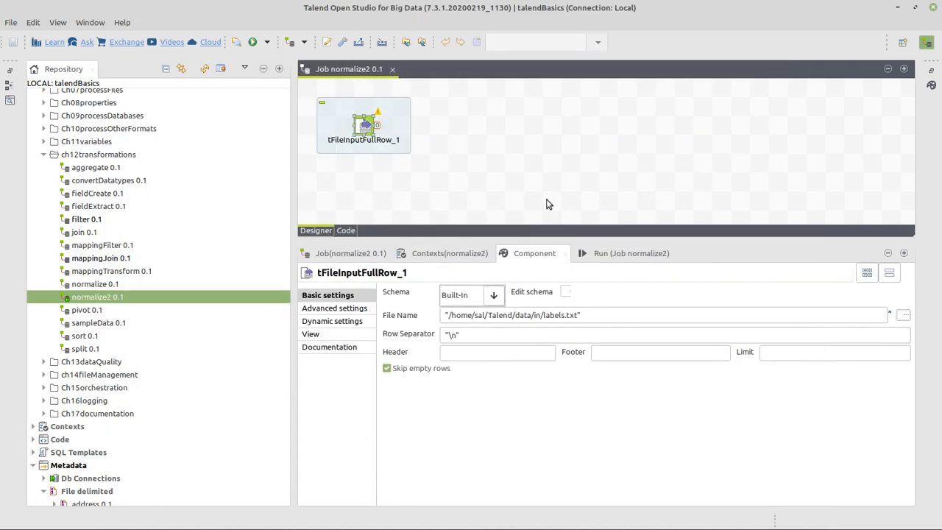
# - Add a table-mode tLogRow fed by row1 from the full-row file input
pyautogui.click(458, 125)
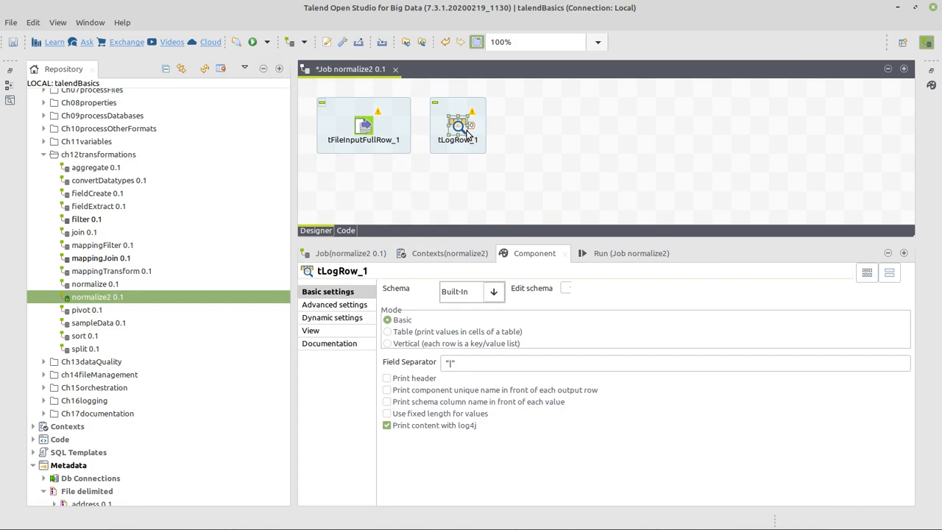
pyautogui.click(387, 331)
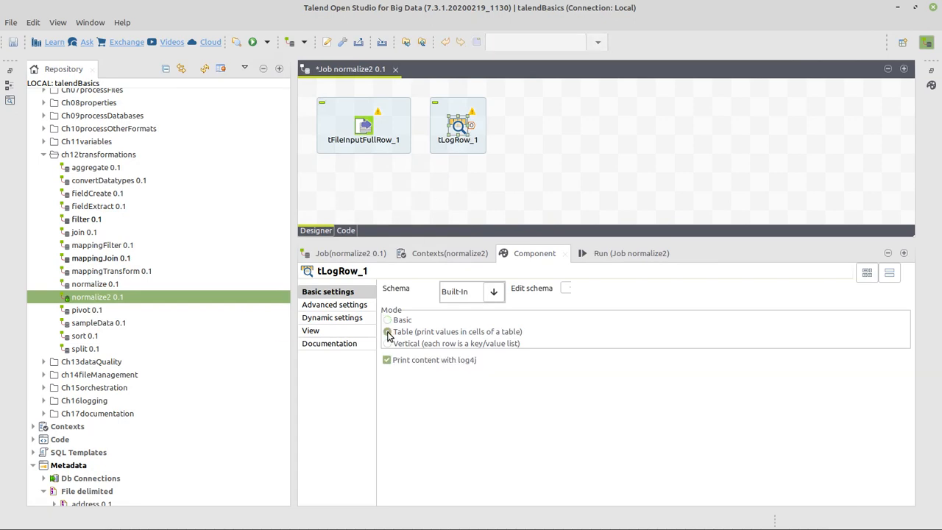
pyautogui.click(363, 126)
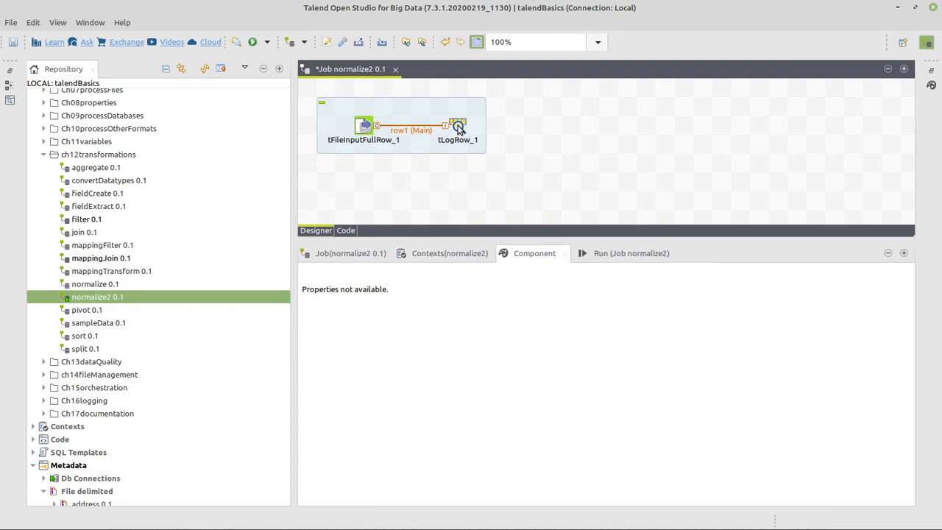
# - Save normalize2 and run it, printing the raw comma-separated label lines to the console
pyautogui.press('ctrl+s')
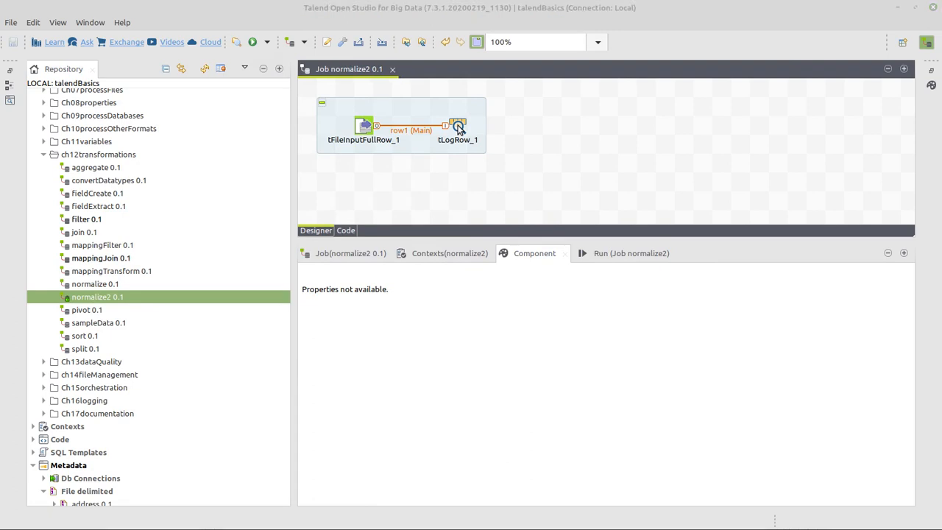
pyautogui.click(421, 303)
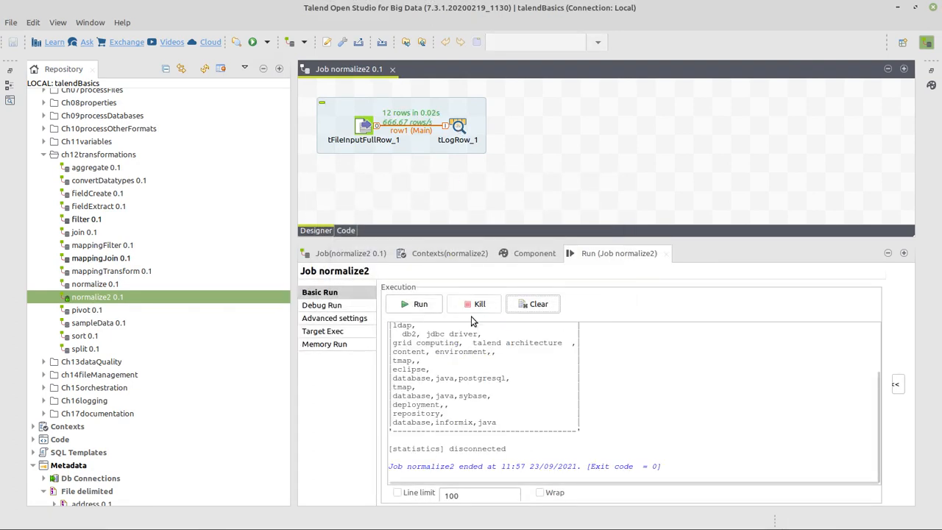
pyautogui.moveTo(449, 229); pyautogui.dragTo(449, 183)
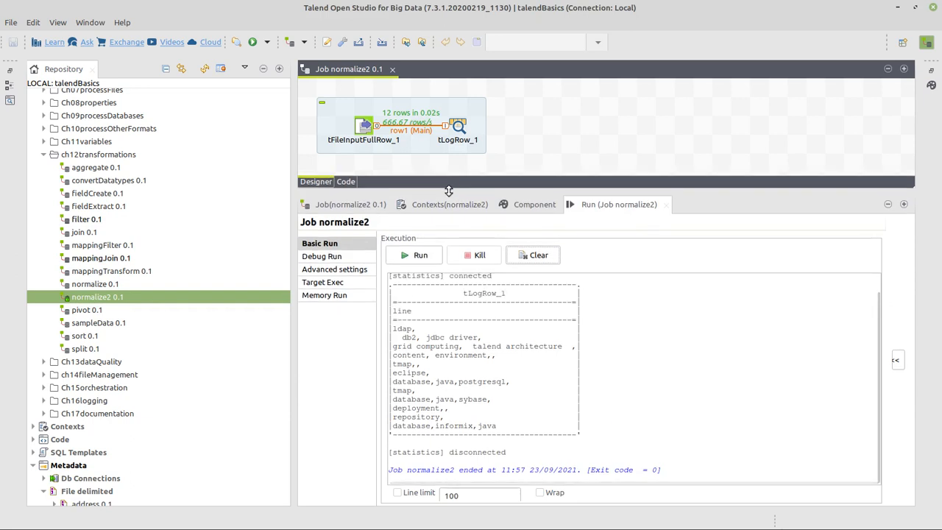
pyautogui.moveTo(521, 179)
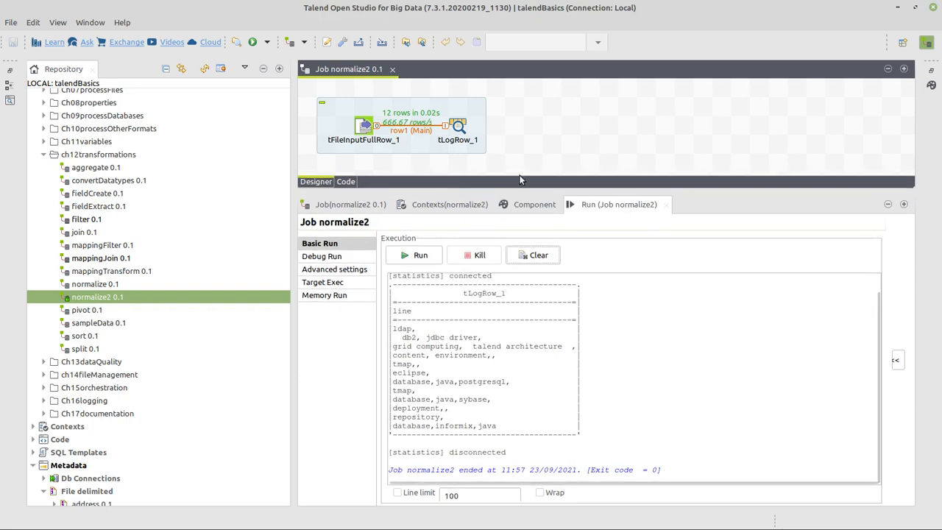
pyautogui.write('nor')
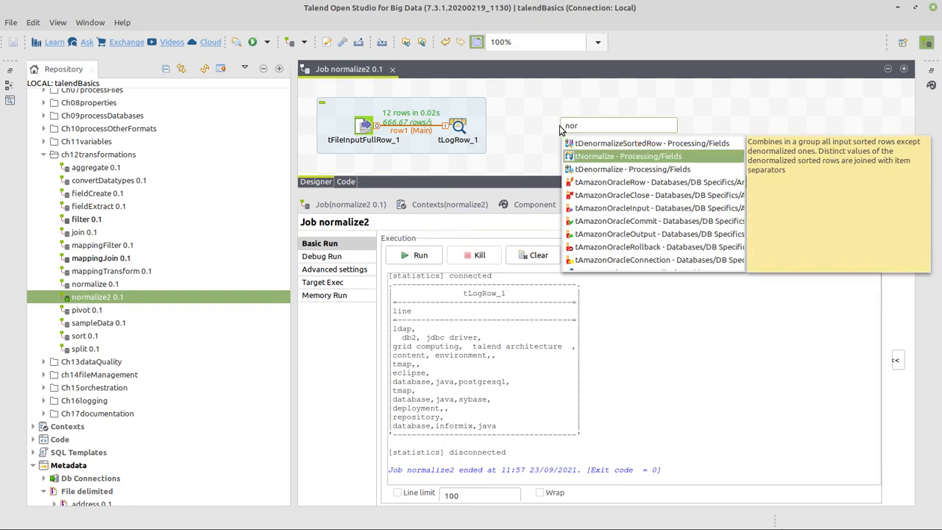
# - Add tNormalize_1 after the log, splitting the line column at every comma
pyautogui.click(627, 156)
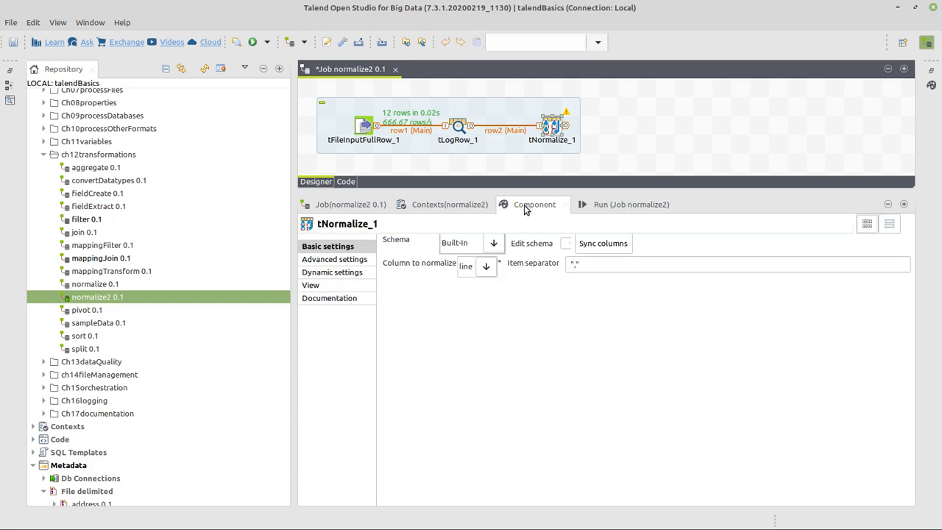
pyautogui.click(485, 265)
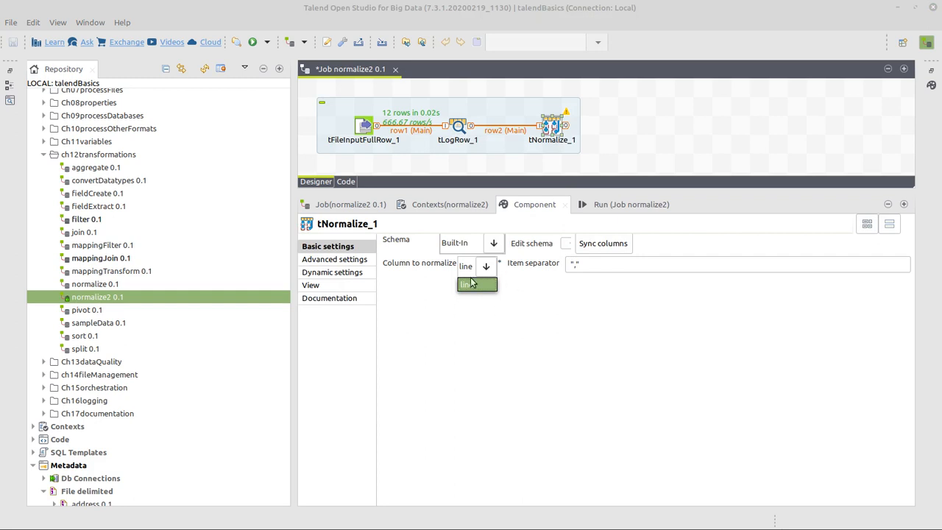
pyautogui.moveTo(480, 293)
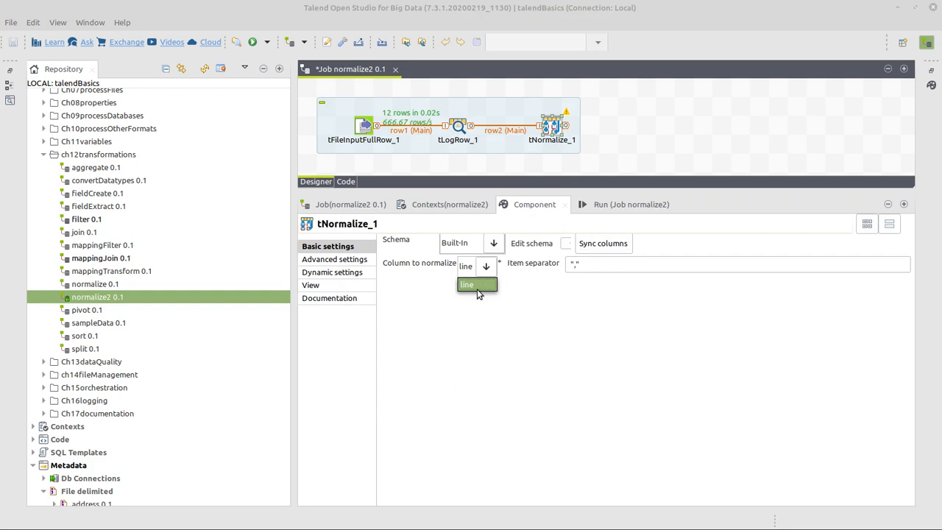
pyautogui.click(362, 125)
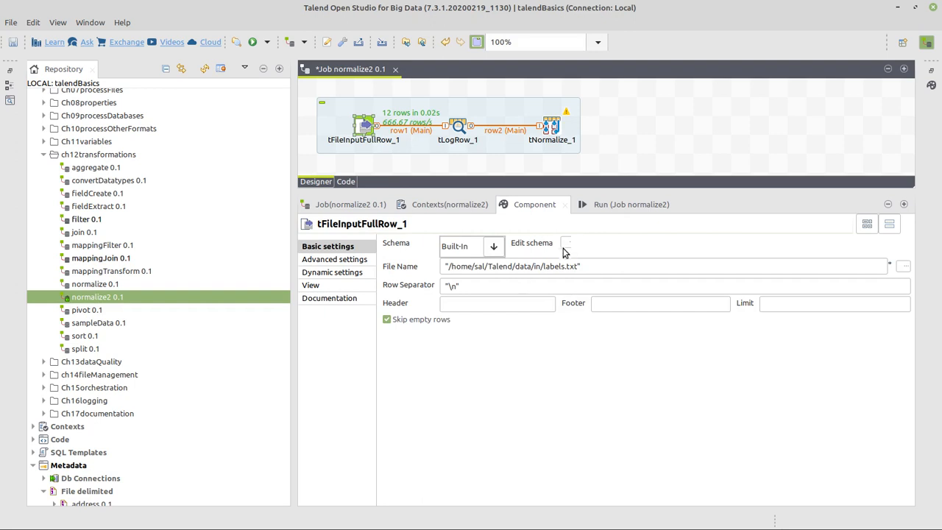
# - Review the file input's schema unchanged and pick a spot for the next component
pyautogui.click(566, 243)
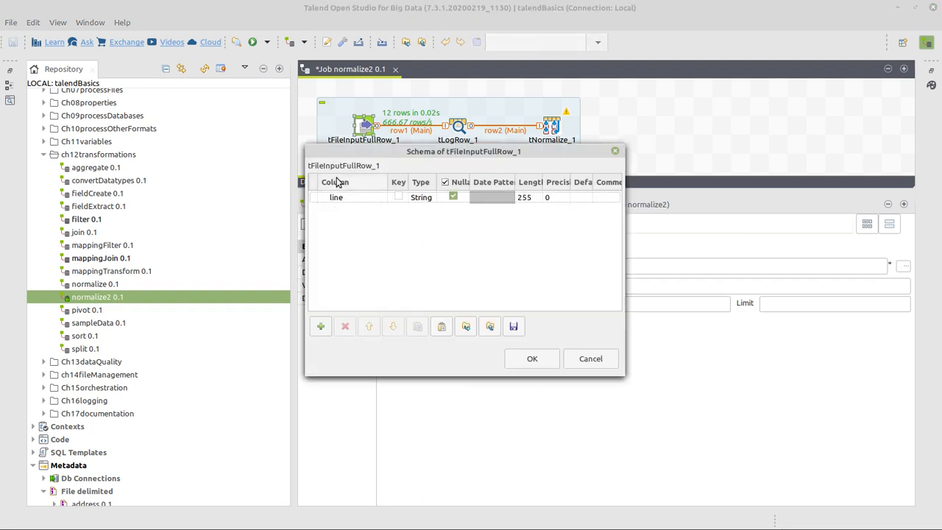
pyautogui.click(531, 360)
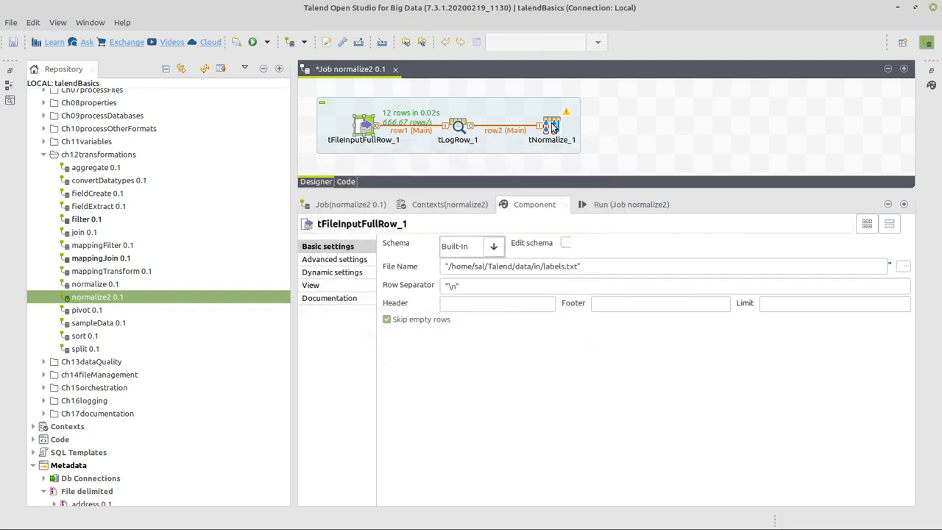
pyautogui.click(552, 126)
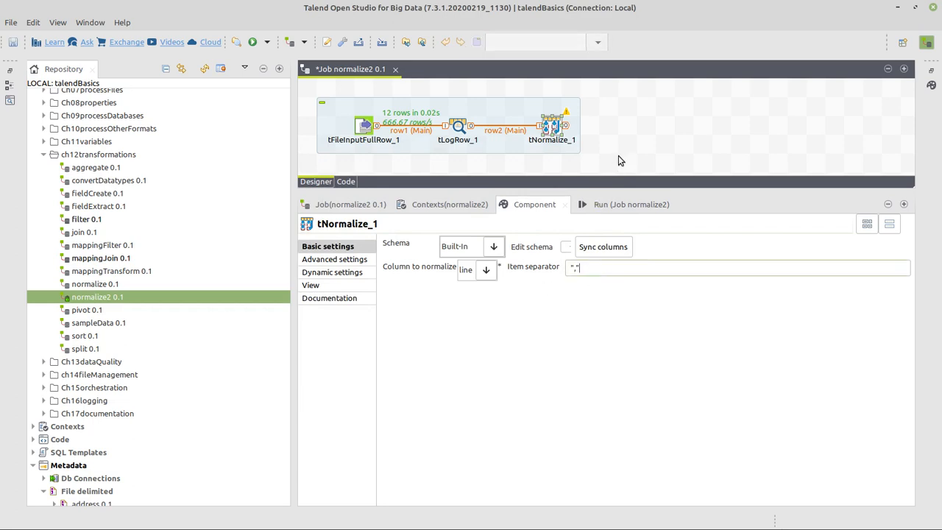
pyautogui.click(458, 125)
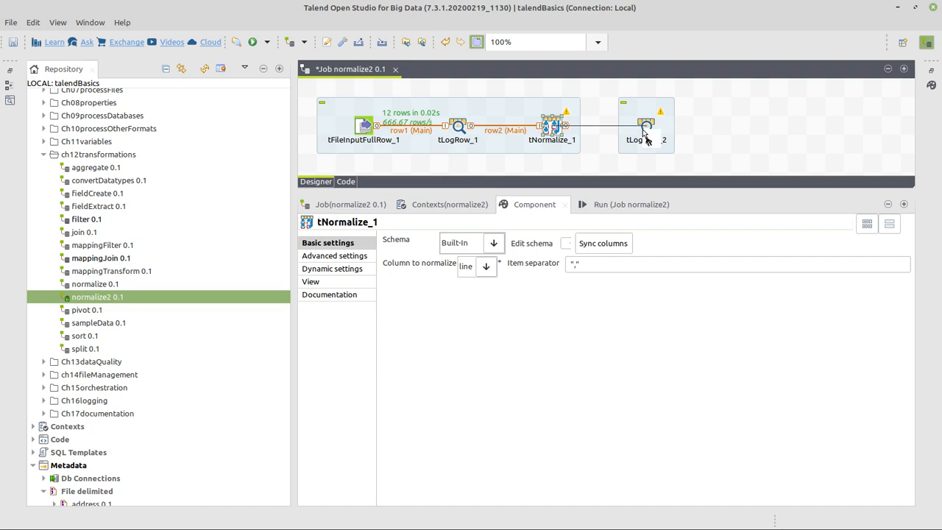
# - Feed row3 from tNormalize_1 into tLogRow_2 and run, reading 35 single-keyword rows in the console
pyautogui.click(646, 125)
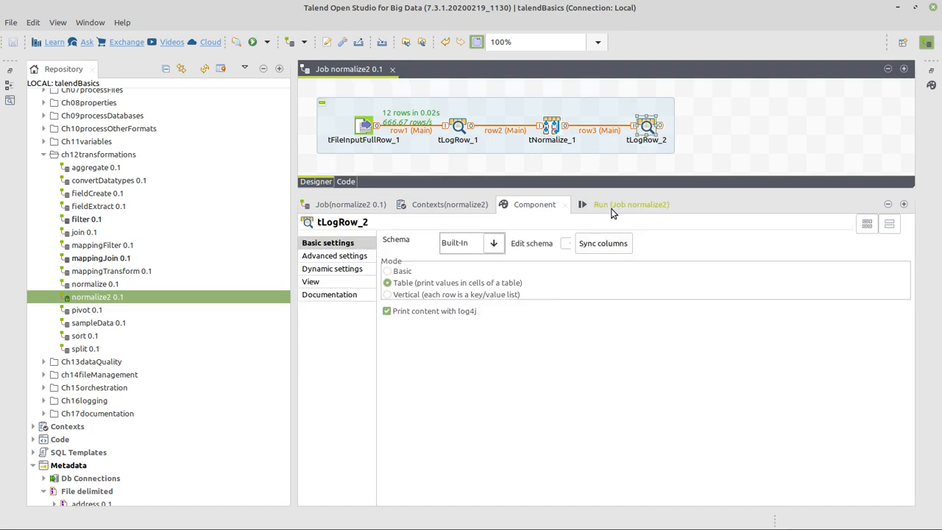
pyautogui.click(630, 203)
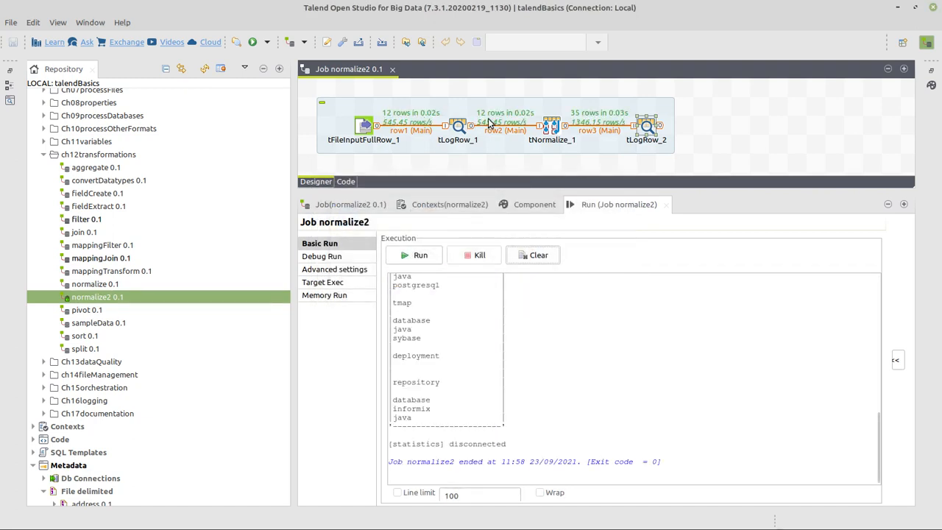
pyautogui.moveTo(596, 191)
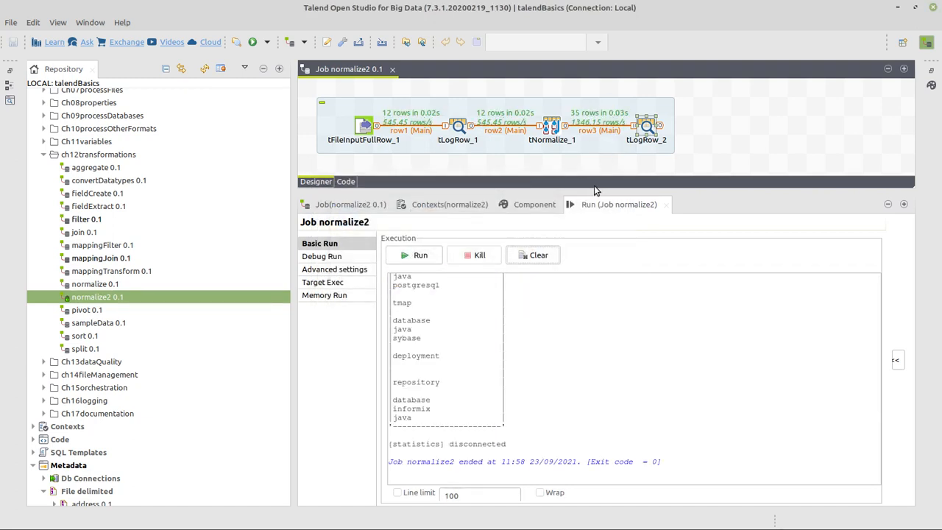
pyautogui.moveTo(592, 190); pyautogui.dragTo(591, 150)
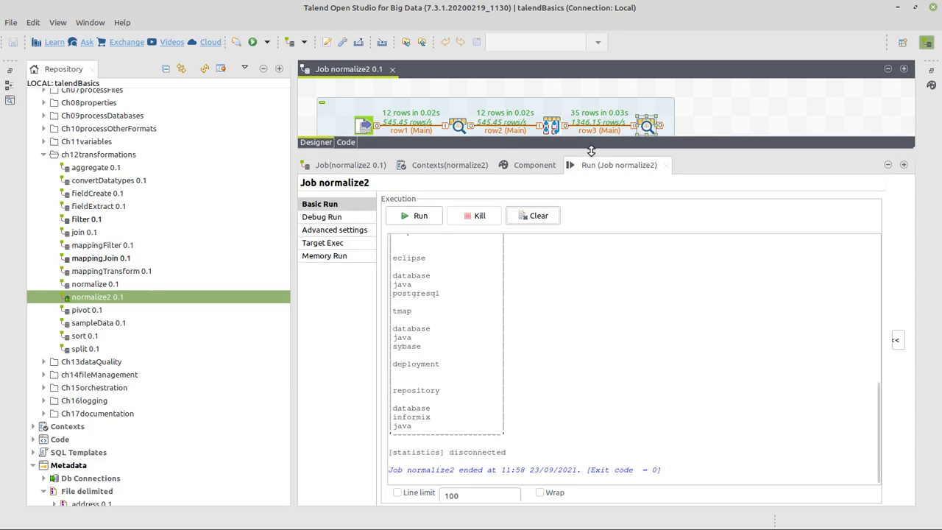
pyautogui.scroll(3)
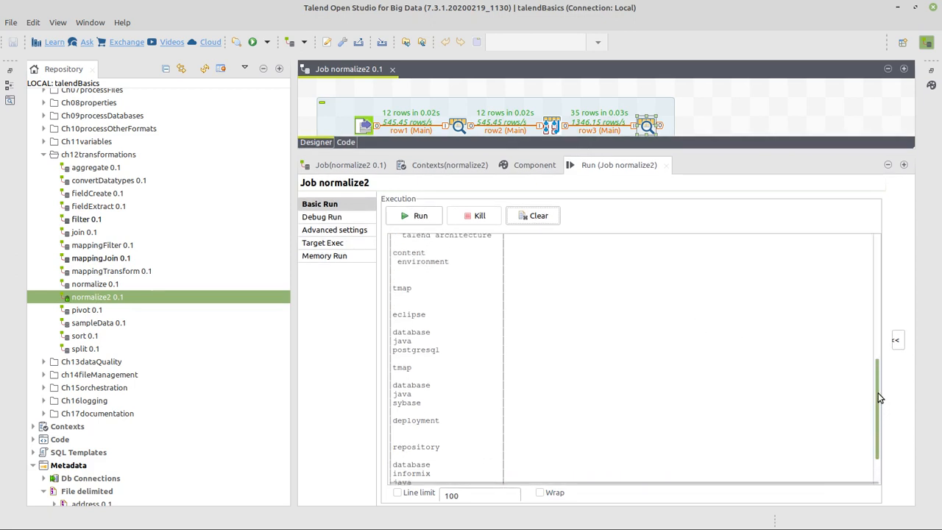
pyautogui.scroll(3)
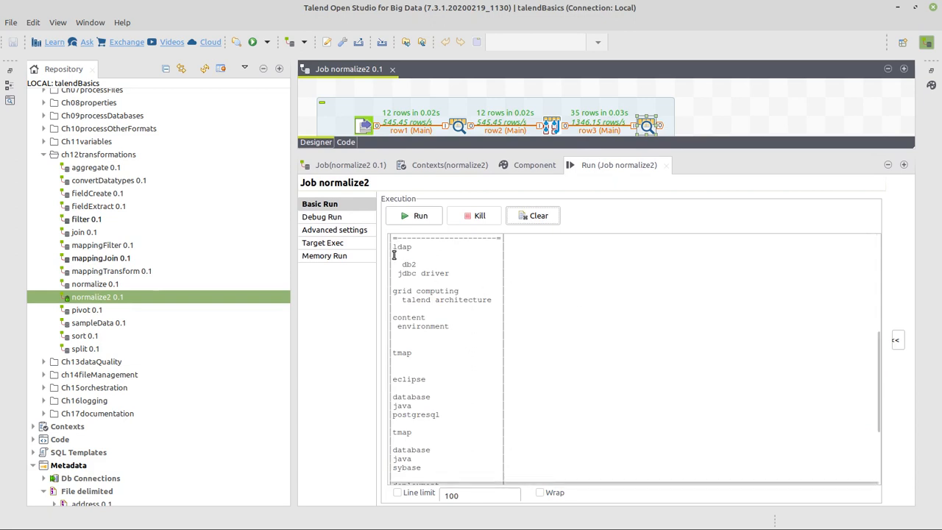
pyautogui.moveTo(397, 262)
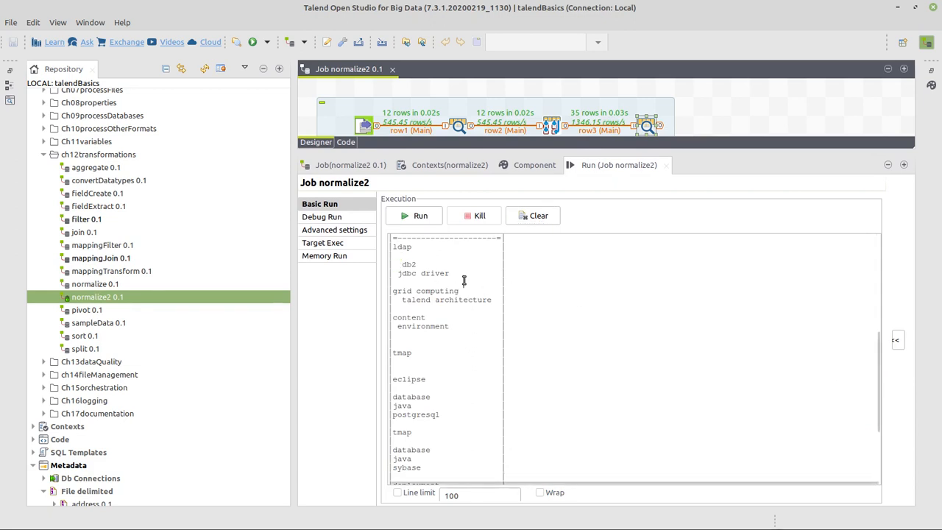
pyautogui.moveTo(837, 376)
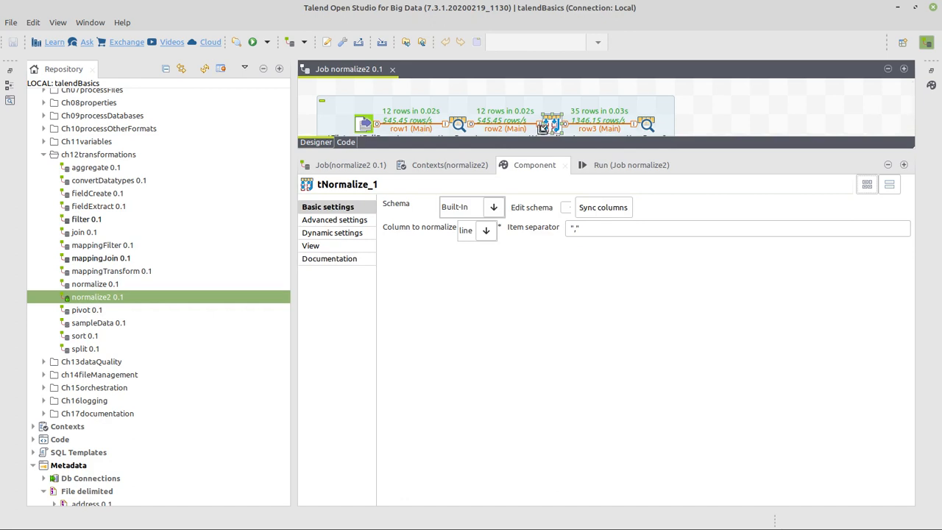
# - Have tNormalize_1 drop duplicate rows, discard trailing empty strings and trim resulting values
pyautogui.click(336, 220)
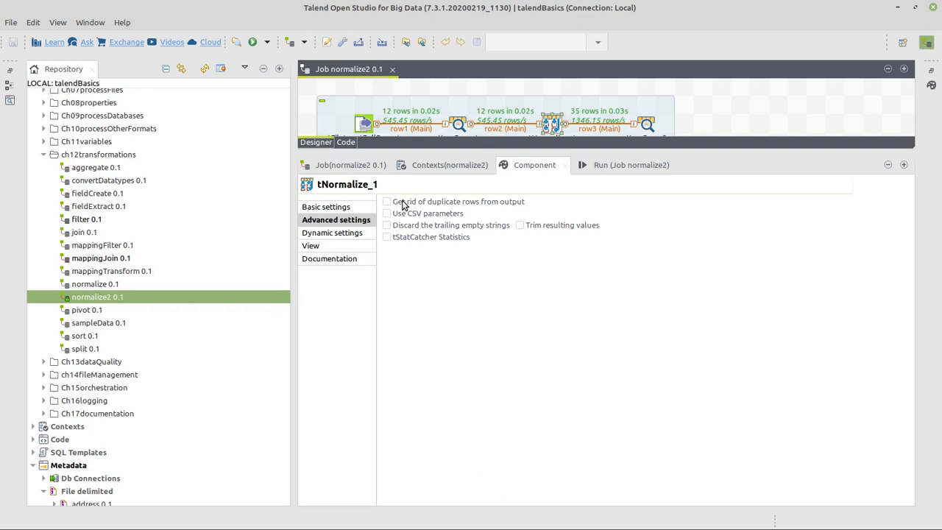
pyautogui.click(386, 201)
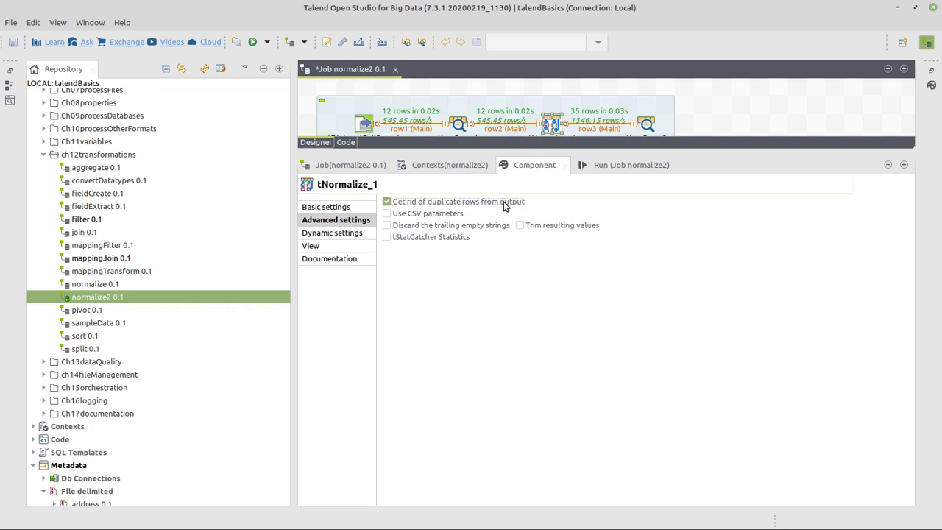
pyautogui.click(386, 225)
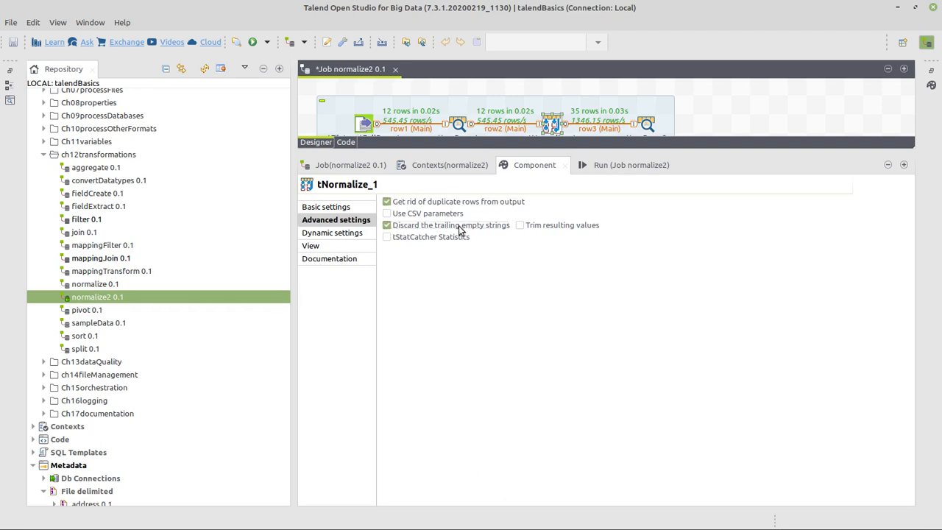
pyautogui.moveTo(523, 235)
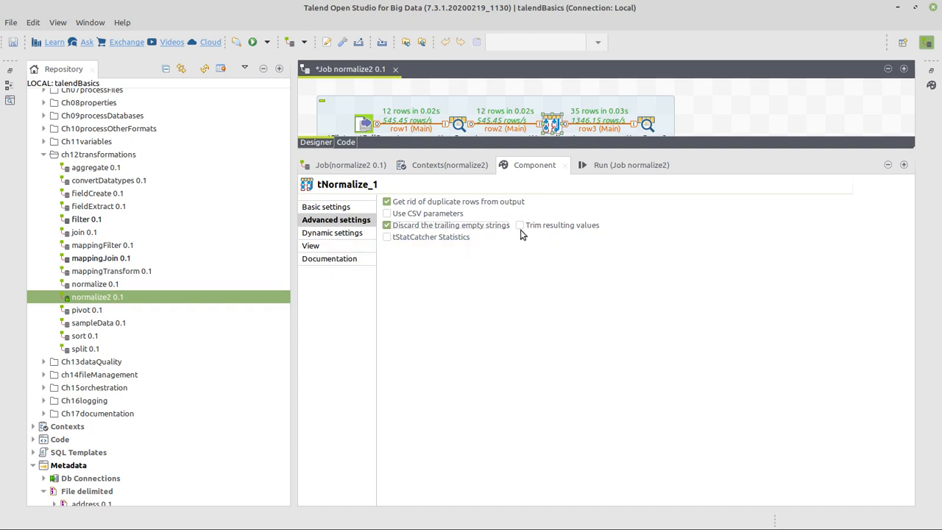
pyautogui.click(522, 225)
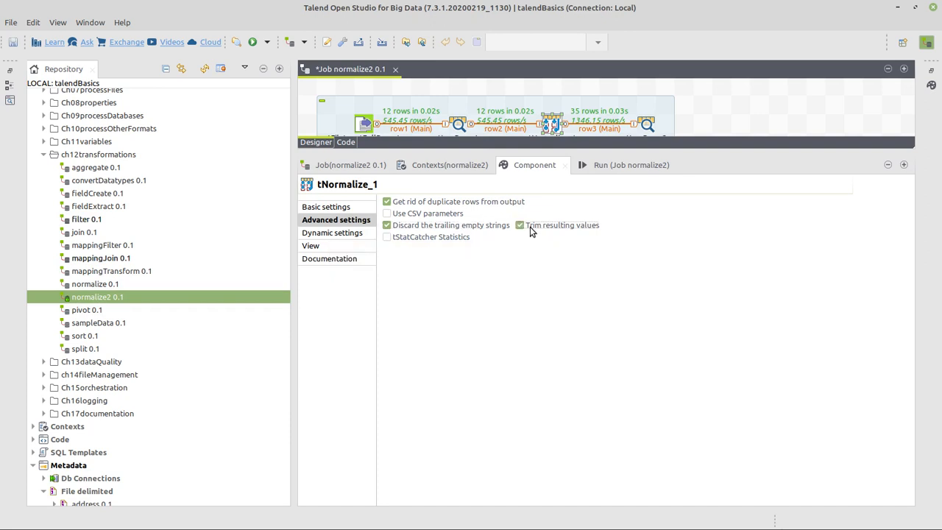
# - Rerun normalize2, now yielding 16 unique keyword rows
pyautogui.click(619, 165)
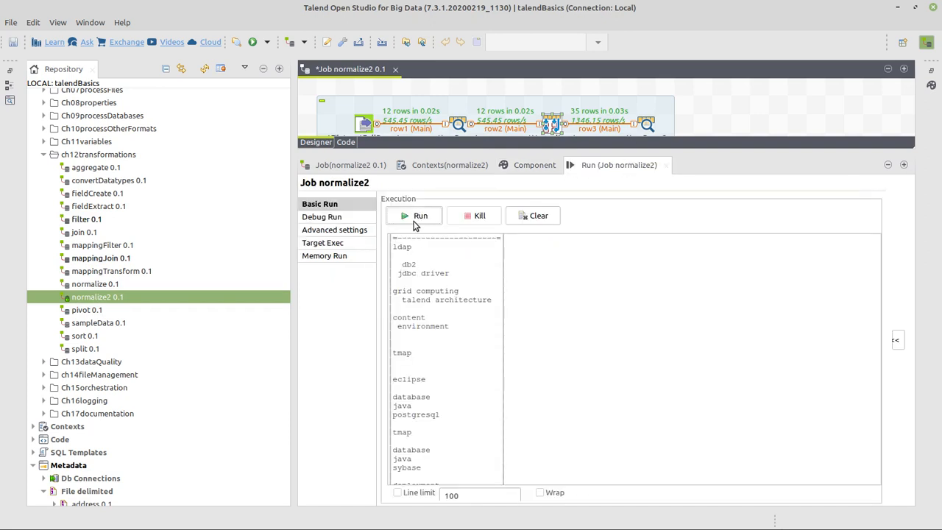
pyautogui.click(415, 215)
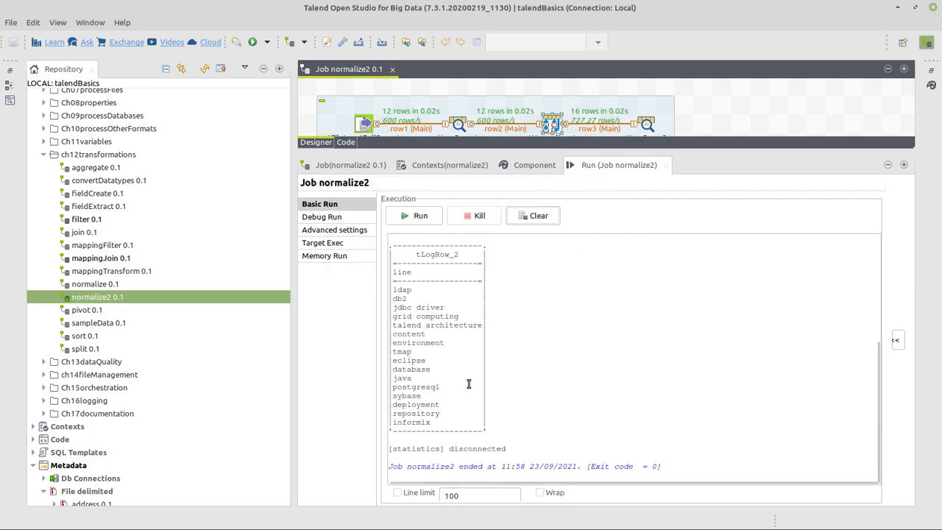
pyautogui.moveTo(738, 126)
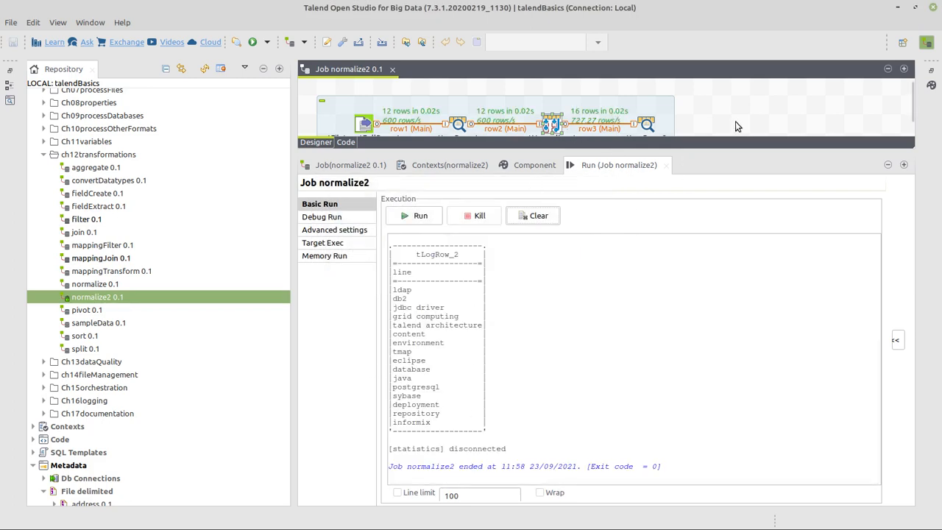
# - Title the subjob 'normalize' and begin a component search for tBufferOutput
pyautogui.moveTo(728, 150); pyautogui.dragTo(729, 212)
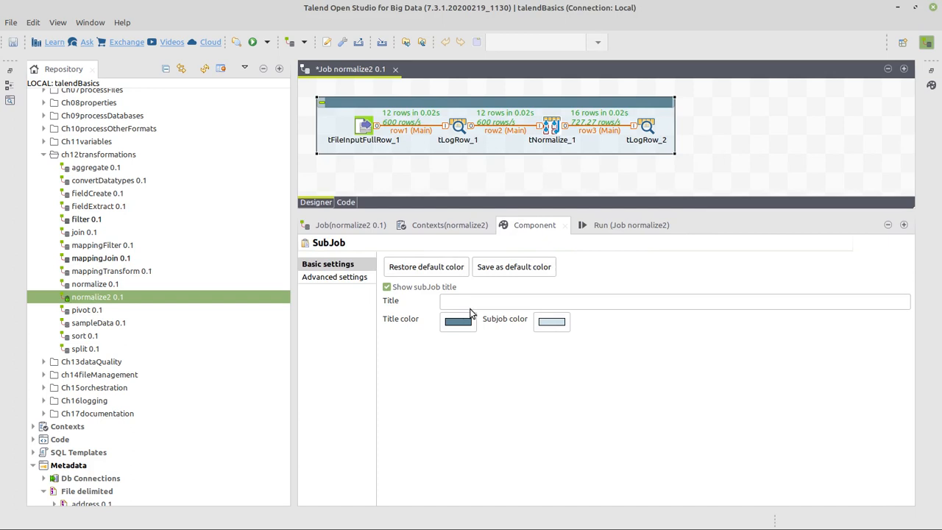
pyautogui.write('normalize')
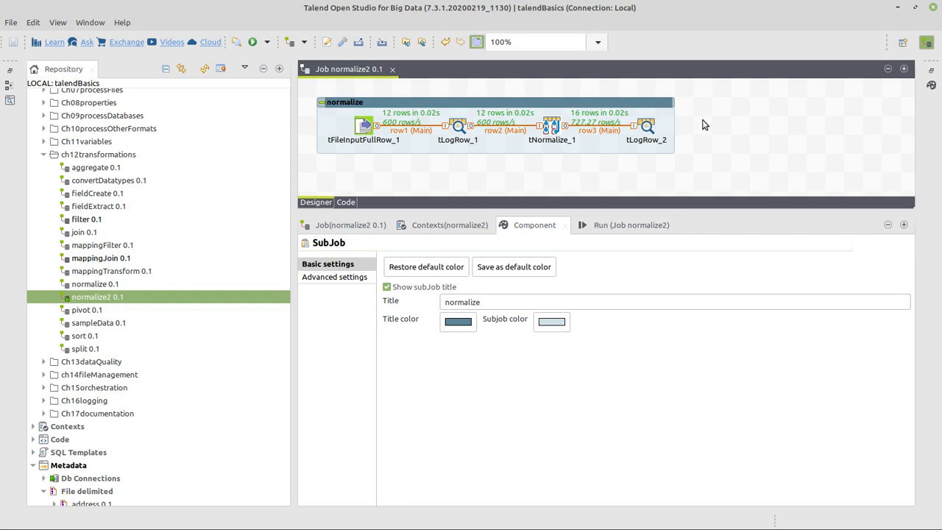
pyautogui.moveTo(725, 129)
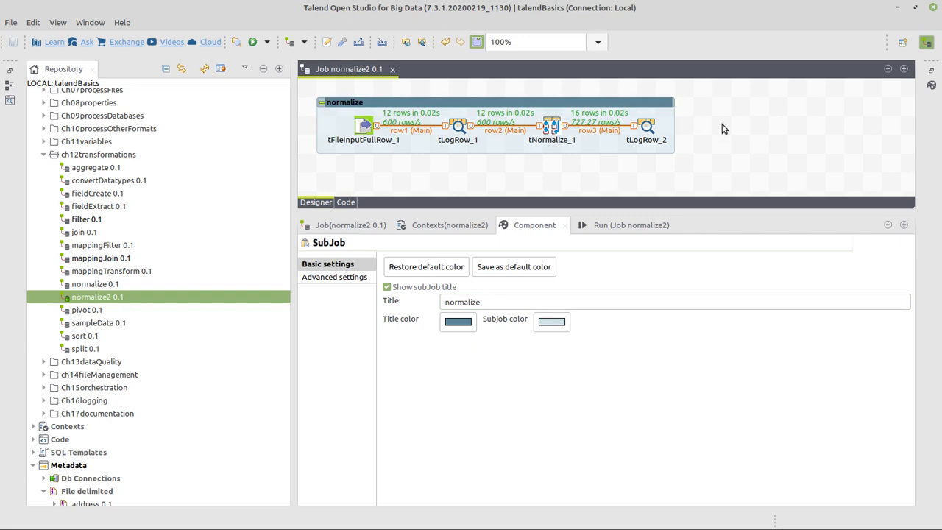
pyautogui.write('buff')
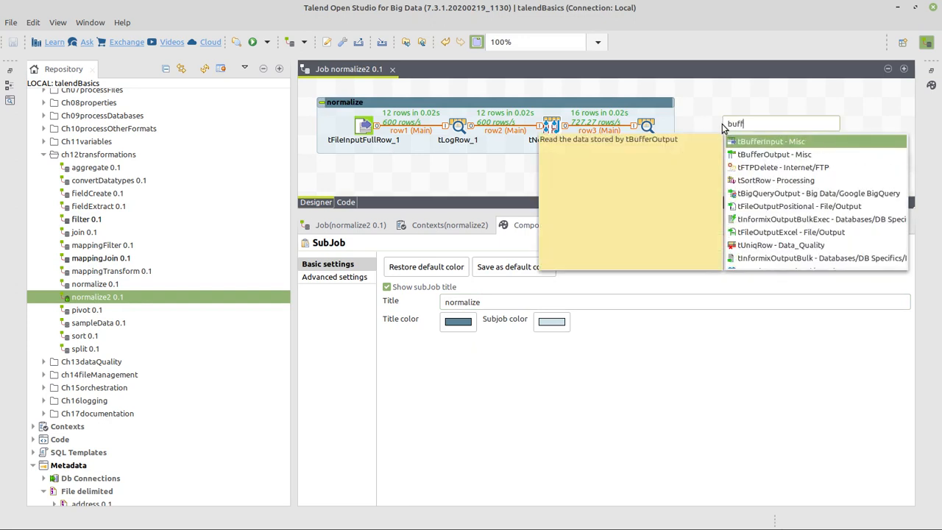
# - Add tBufferOutput_1 receiving tLogRow_2's row4 output and save the job
pyautogui.click(774, 155)
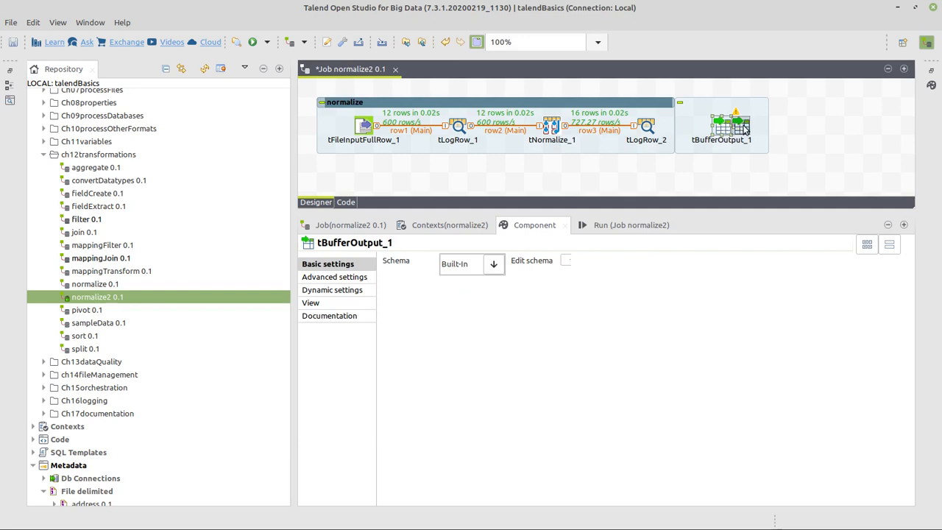
pyautogui.click(646, 125)
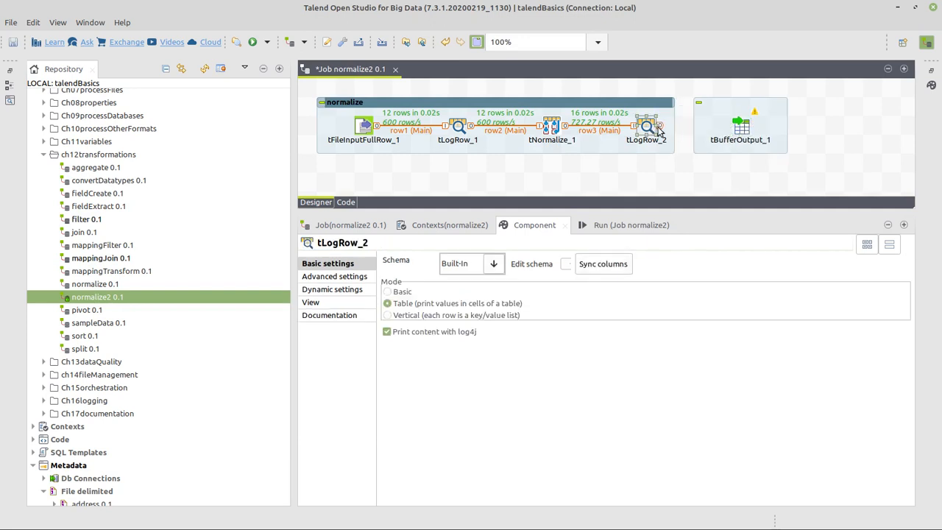
pyautogui.click(740, 125)
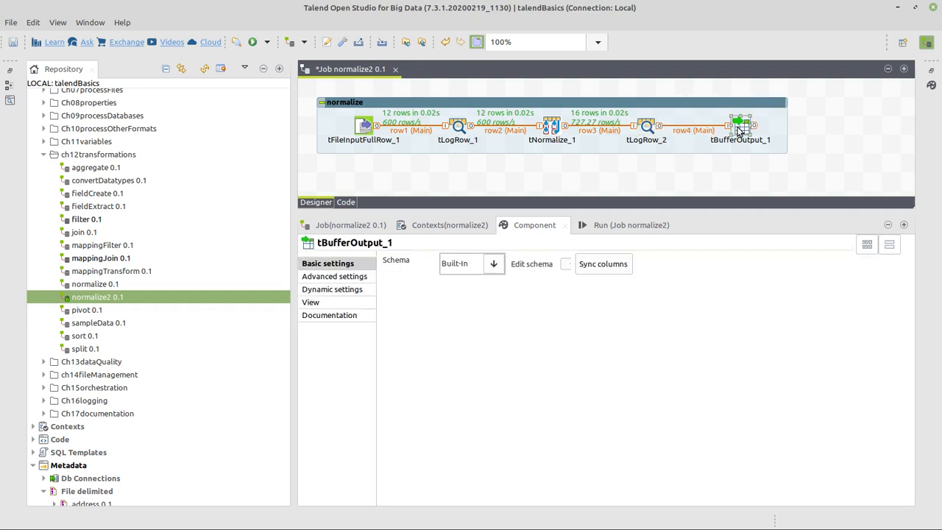
pyautogui.press('ctrl+s')
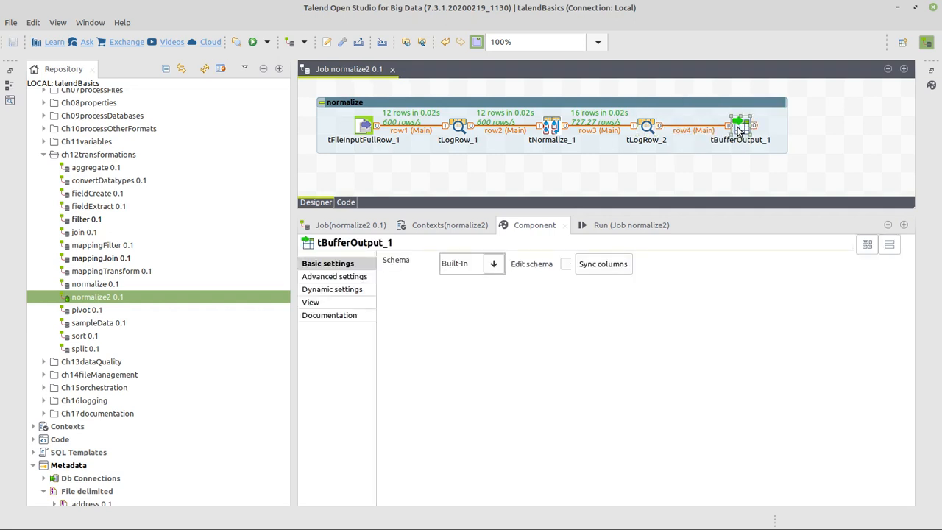
pyautogui.moveTo(623, 212)
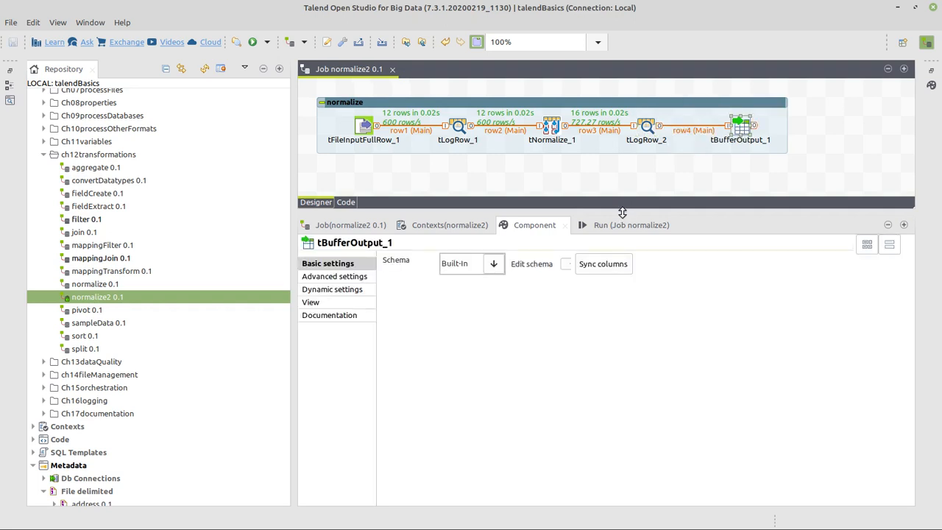
pyautogui.click(361, 209)
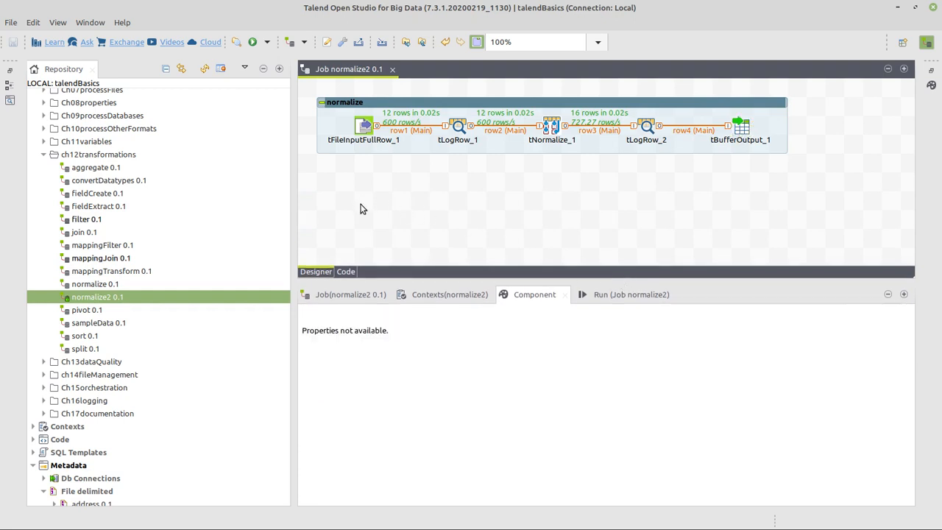
# - Add a tBufferInput component below the subjob with an empty schema
pyautogui.write('buffer')
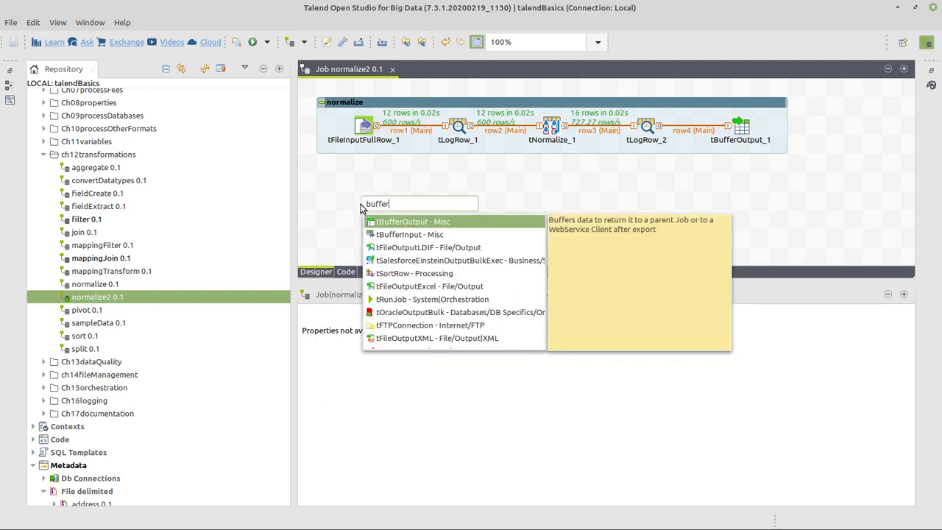
pyautogui.click(409, 234)
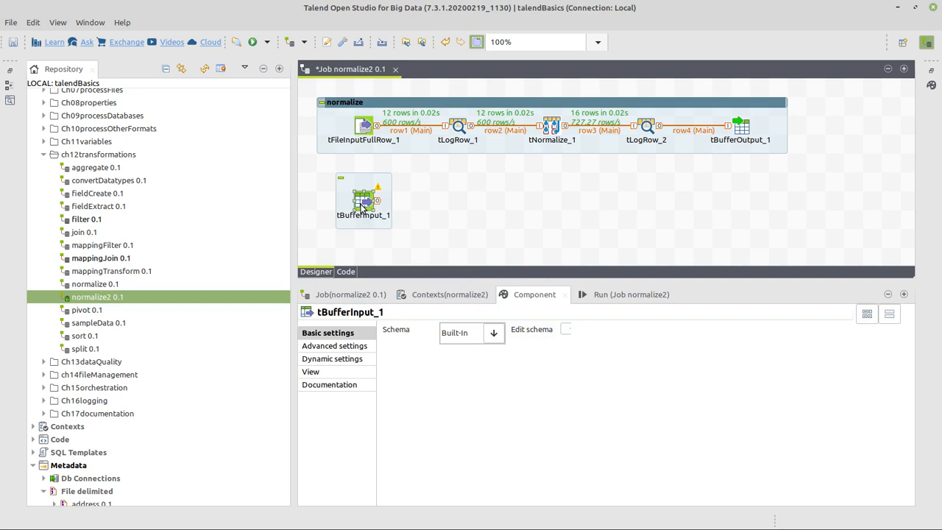
pyautogui.click(565, 330)
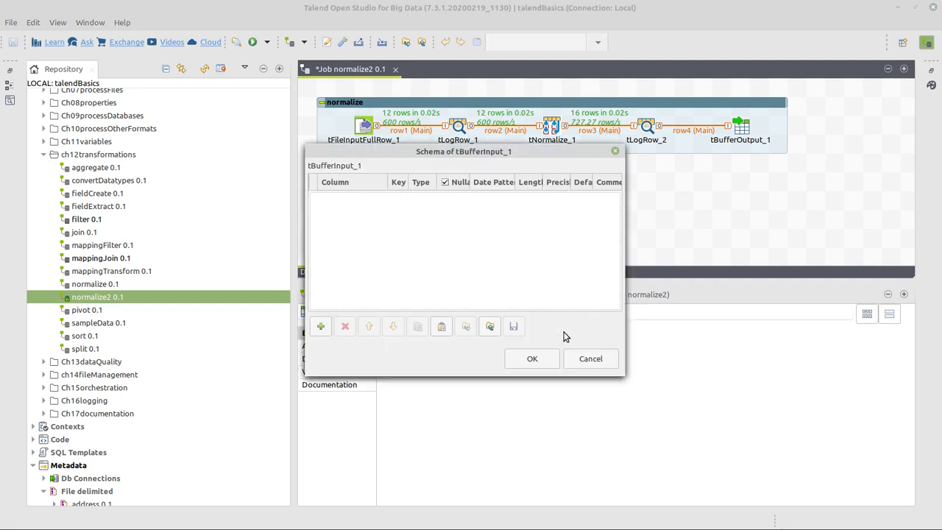
pyautogui.click(533, 359)
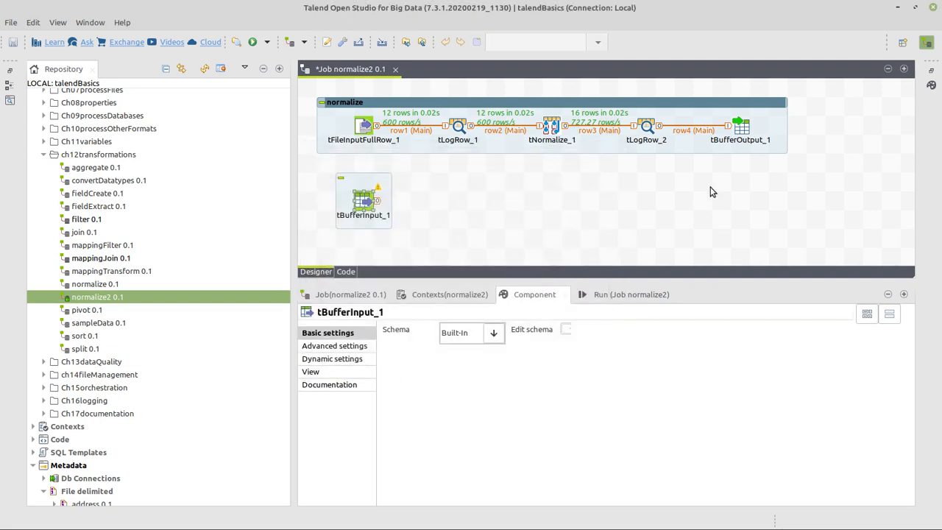
# - Copy the single String line column from tBufferOutput's schema into tBufferInput's schema
pyautogui.click(742, 125)
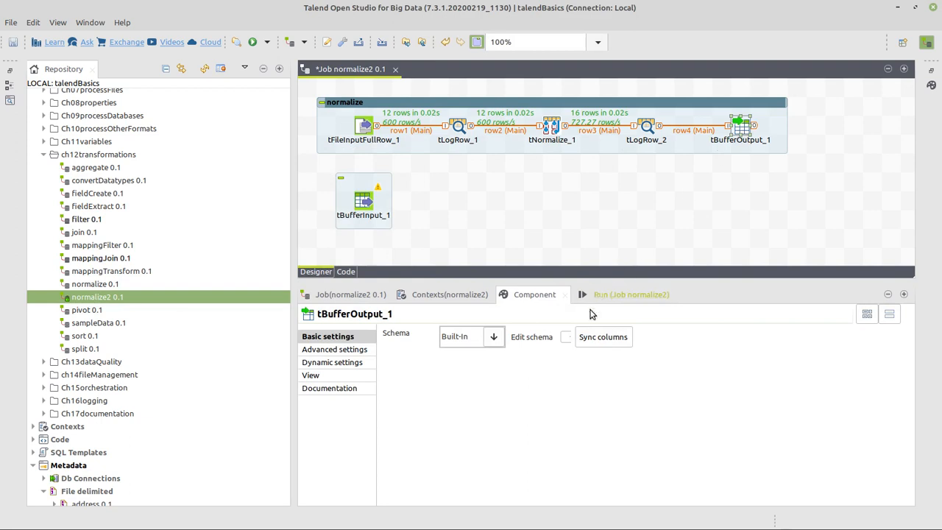
pyautogui.click(531, 335)
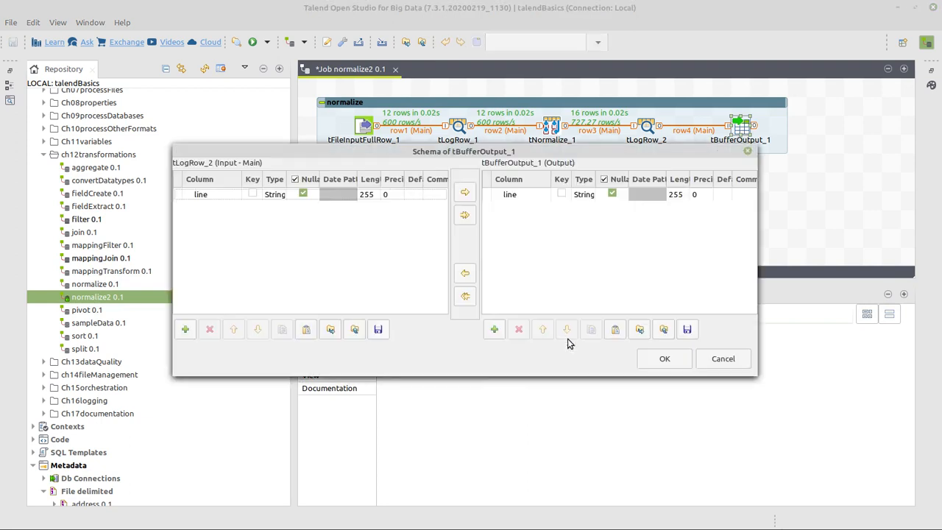
pyautogui.click(200, 194)
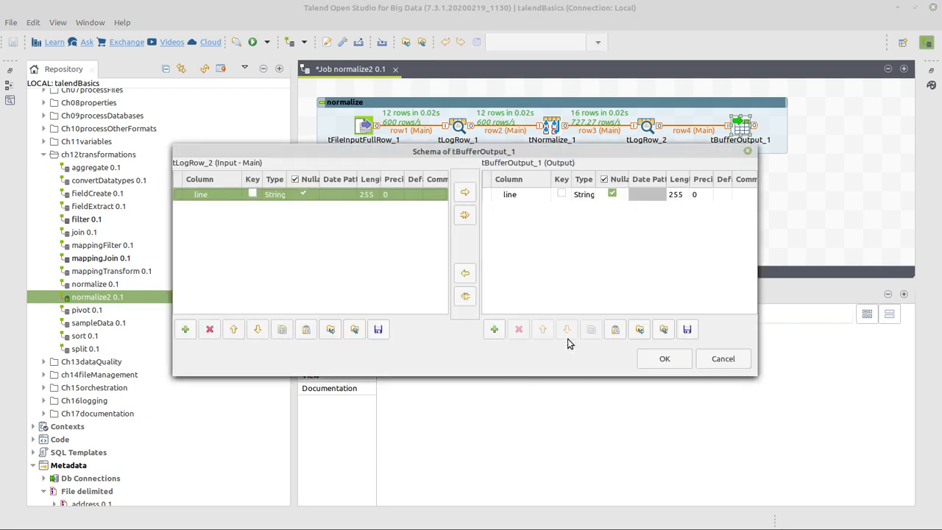
pyautogui.click(663, 360)
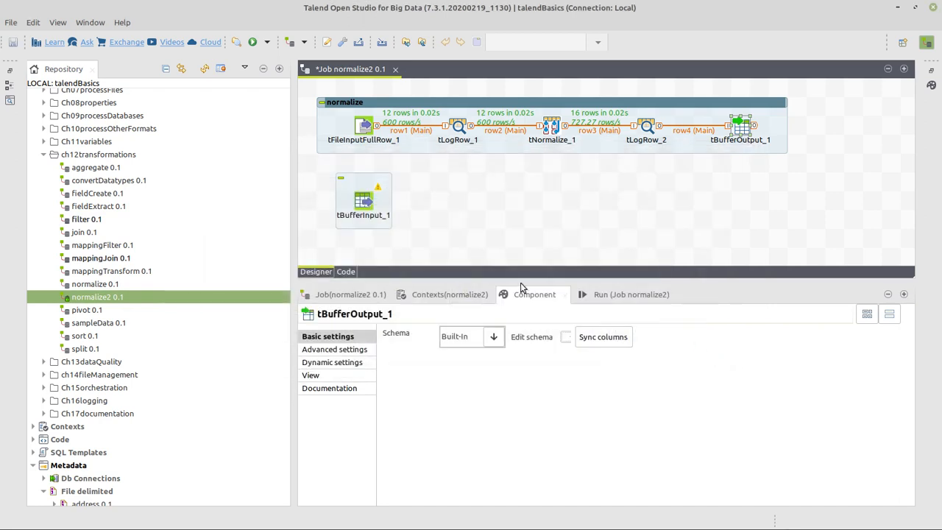
pyautogui.click(362, 200)
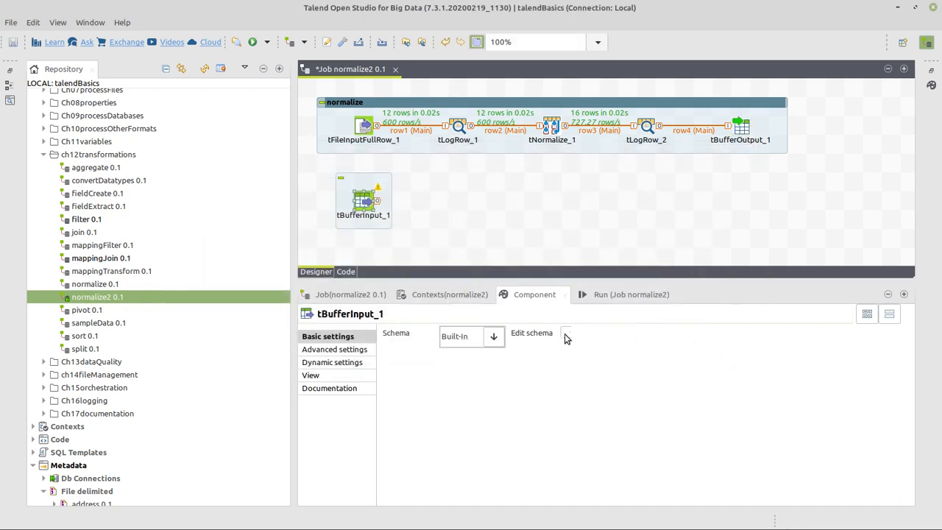
pyautogui.click(565, 333)
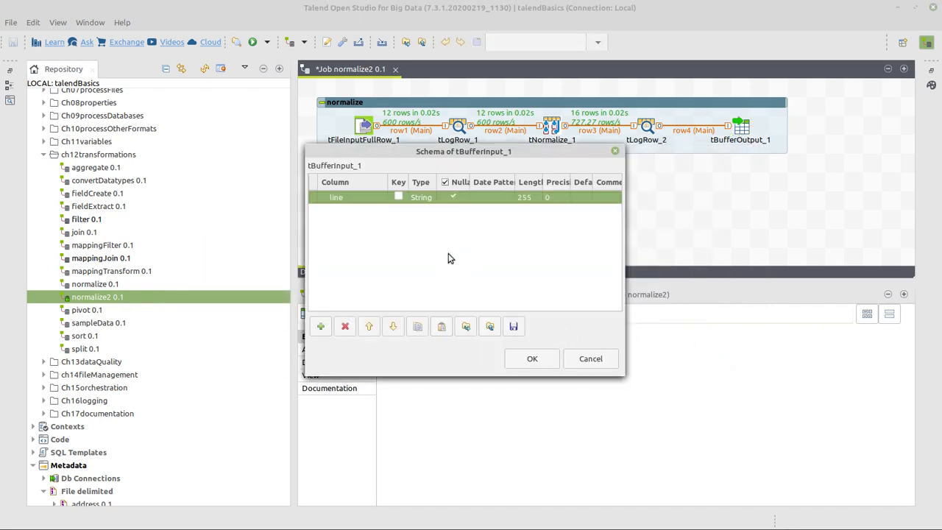
pyautogui.click(533, 359)
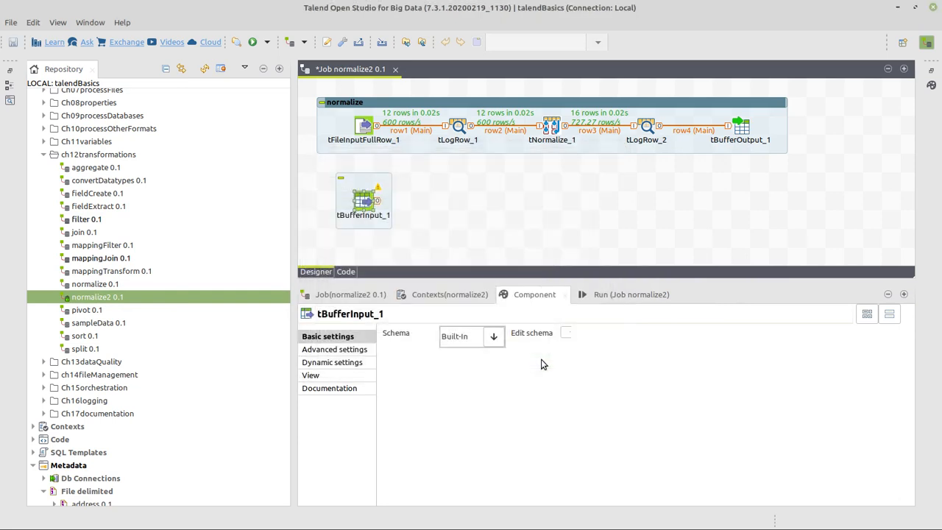
pyautogui.click(362, 125)
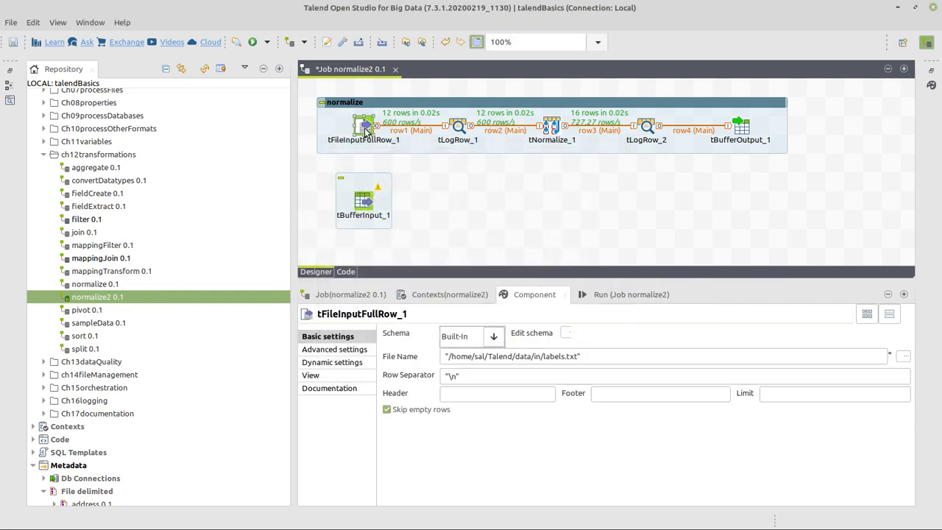
# - Link tFileInputFullRow_1 to tBufferInput_1 with an OnSubjobOk trigger
pyautogui.rightClick(365, 125)
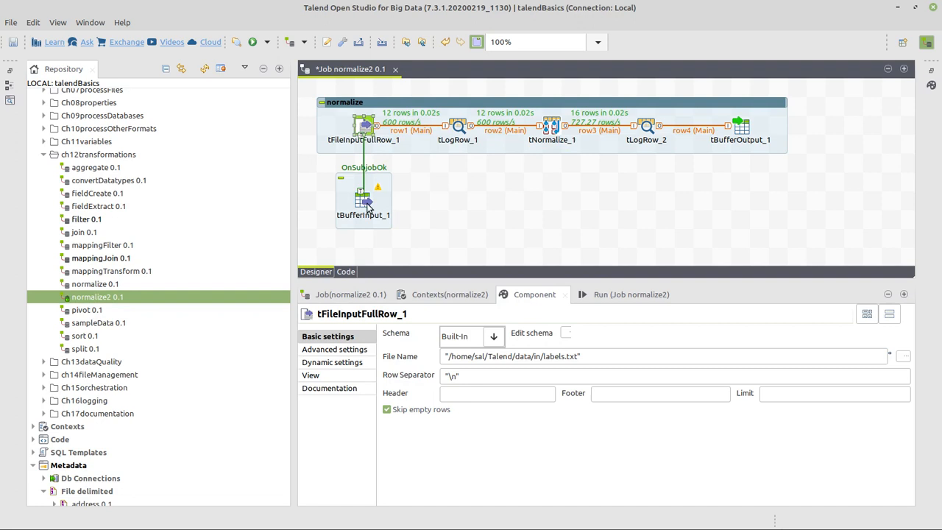
pyautogui.click(362, 200)
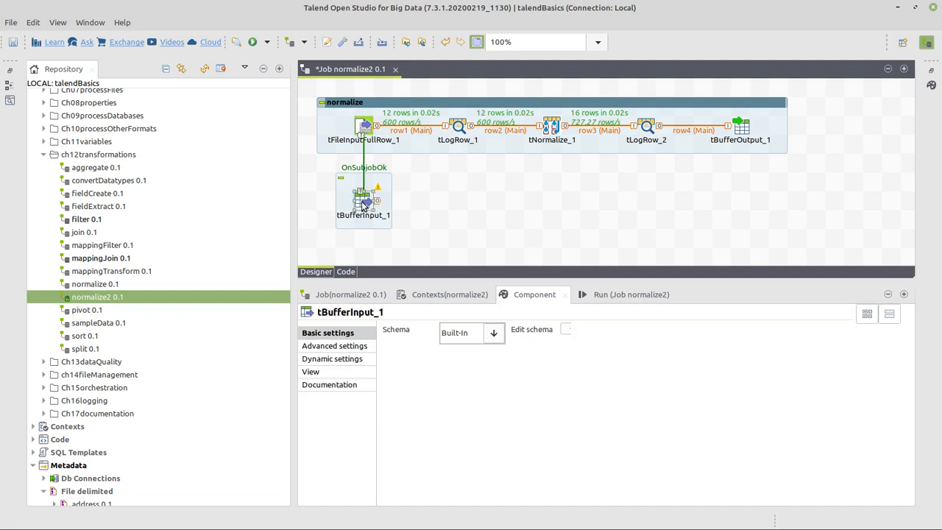
pyautogui.click(457, 205)
pyautogui.write('sort')
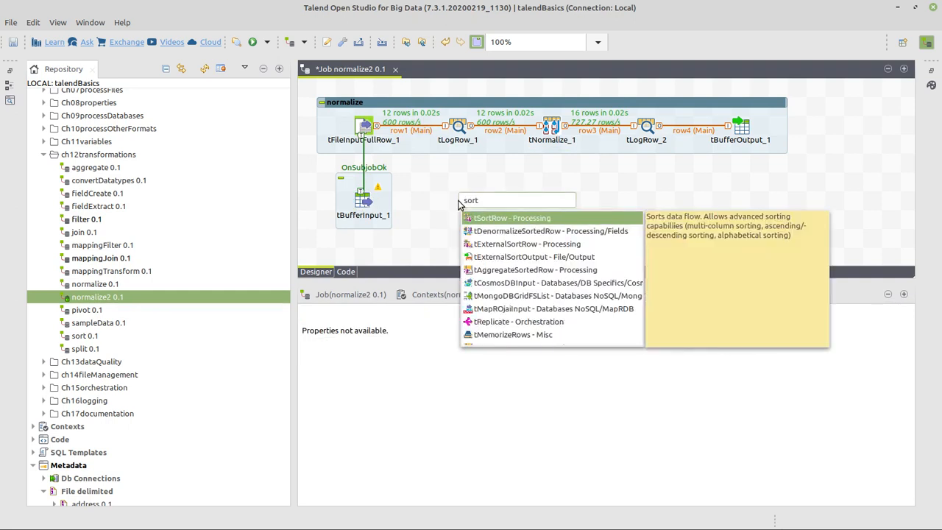
# - Add tSortRow_1, tDenormalizeSortedRow_1 and tLogRow_3, placing the log right of the denormalizer
pyautogui.click(511, 218)
pyautogui.write('d')
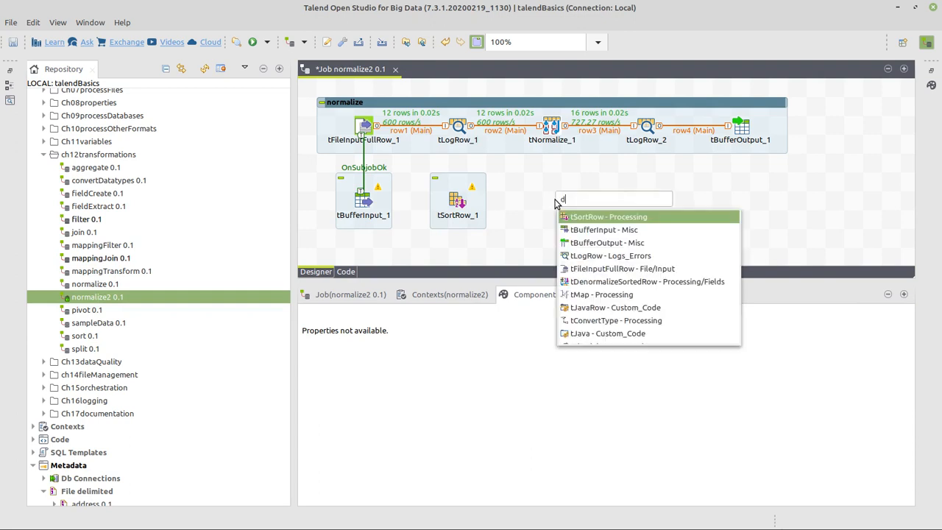
pyautogui.click(648, 281)
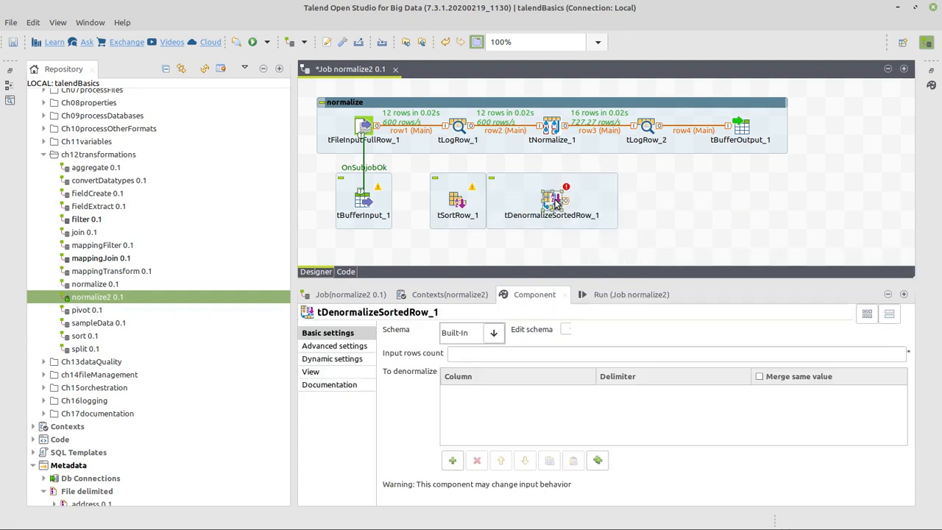
pyautogui.click(646, 131)
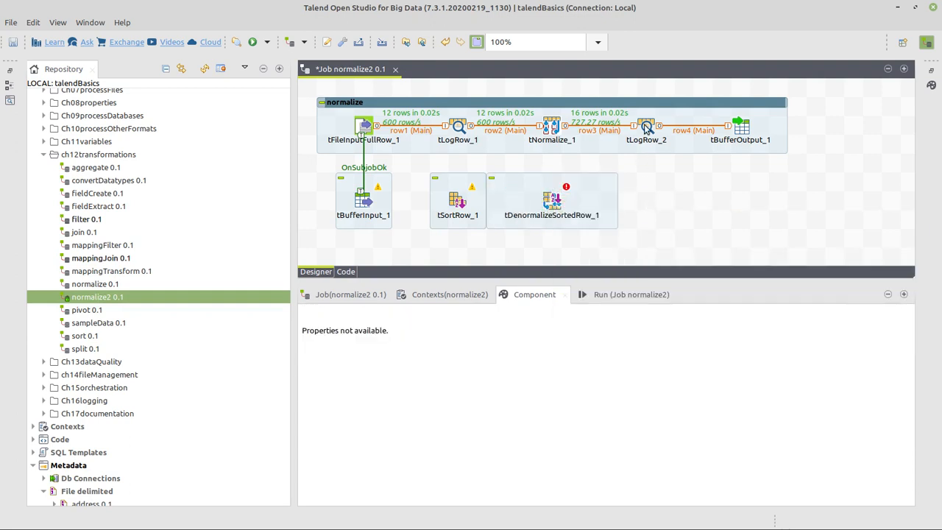
pyautogui.click(383, 147)
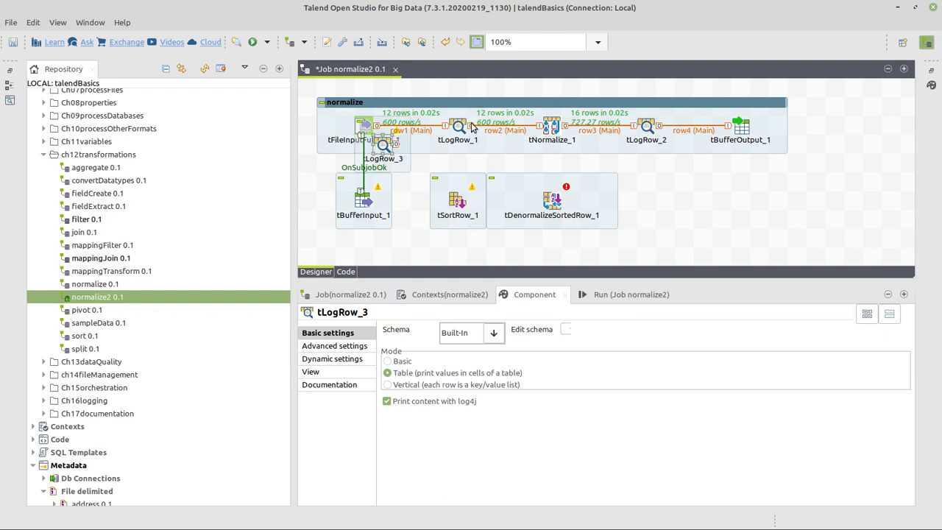
pyautogui.moveTo(649, 200)
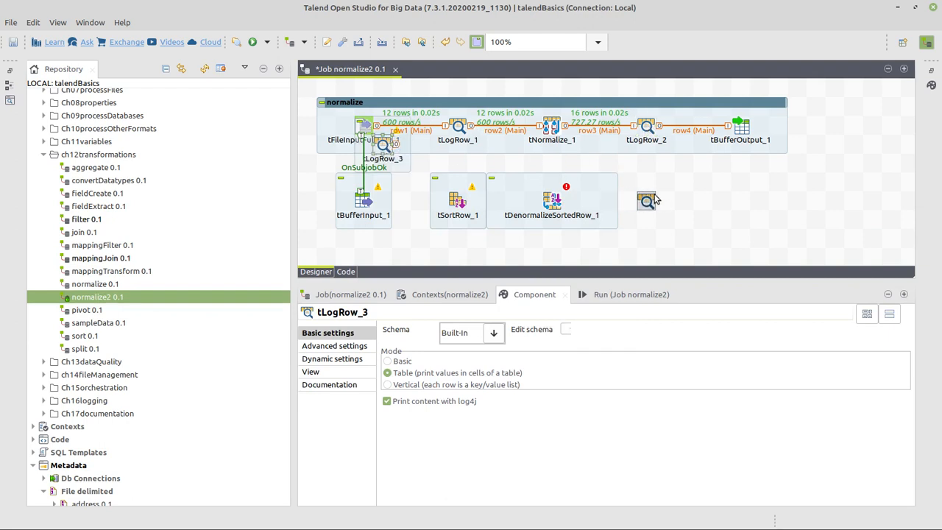
pyautogui.moveTo(383, 155); pyautogui.dragTo(647, 200)
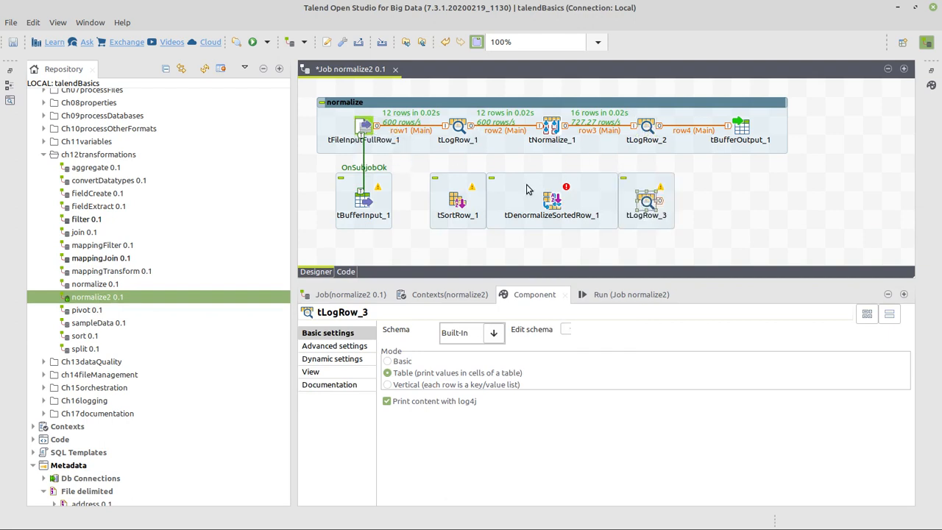
pyautogui.moveTo(552, 206)
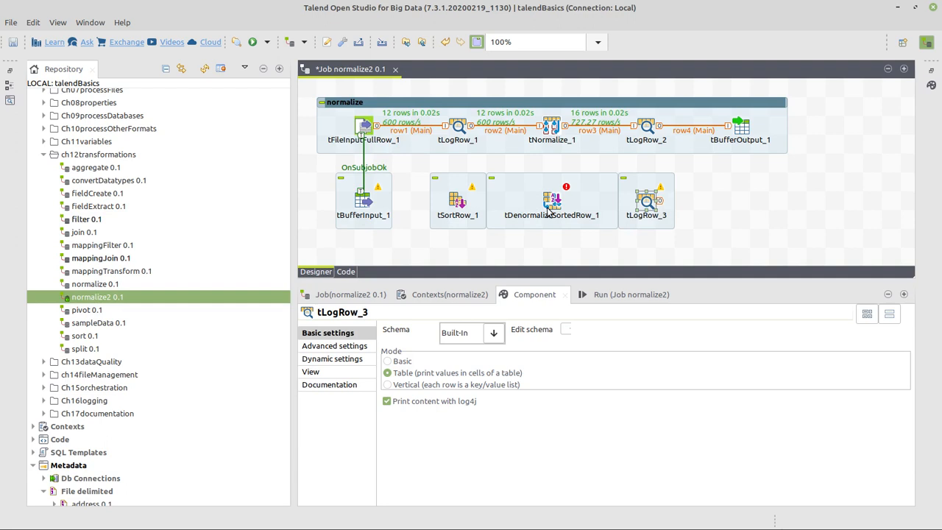
pyautogui.moveTo(497, 244)
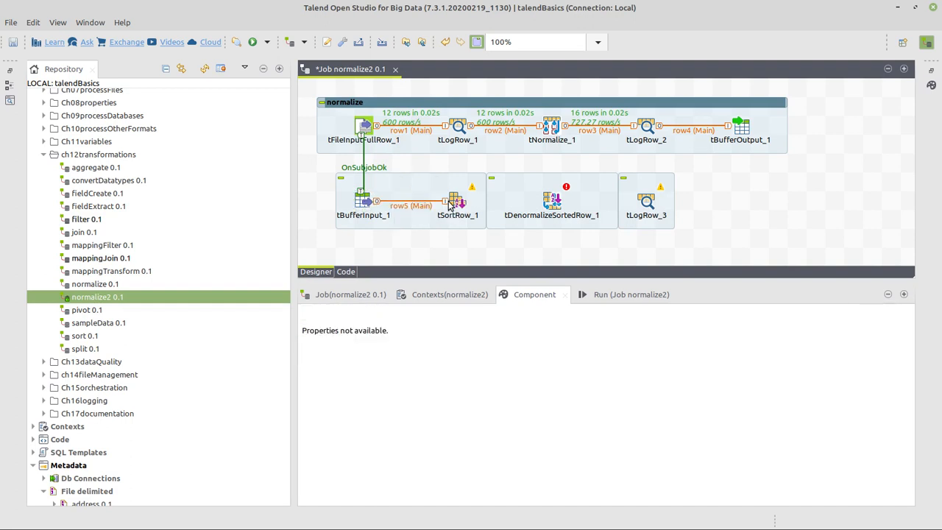
# - Add a sort criterion on column line with alpha sort type, ascending
pyautogui.click(456, 200)
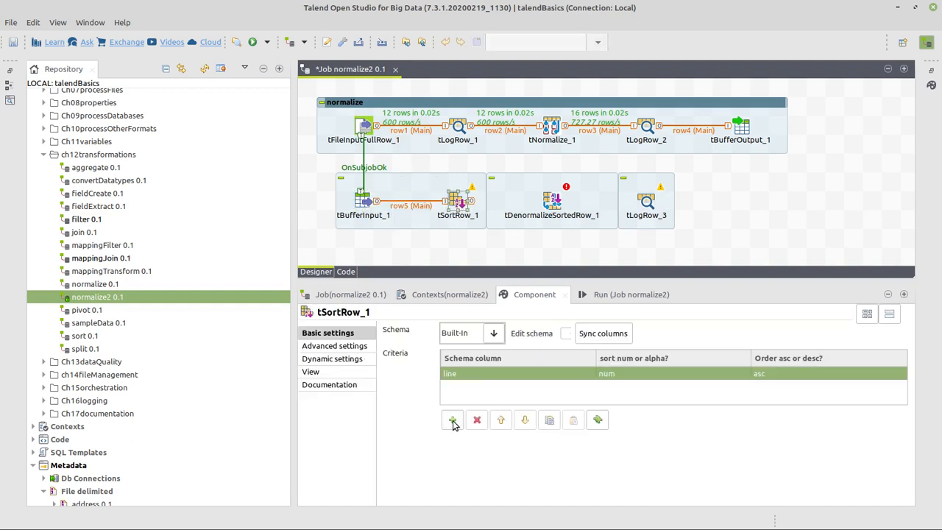
pyautogui.click(669, 374)
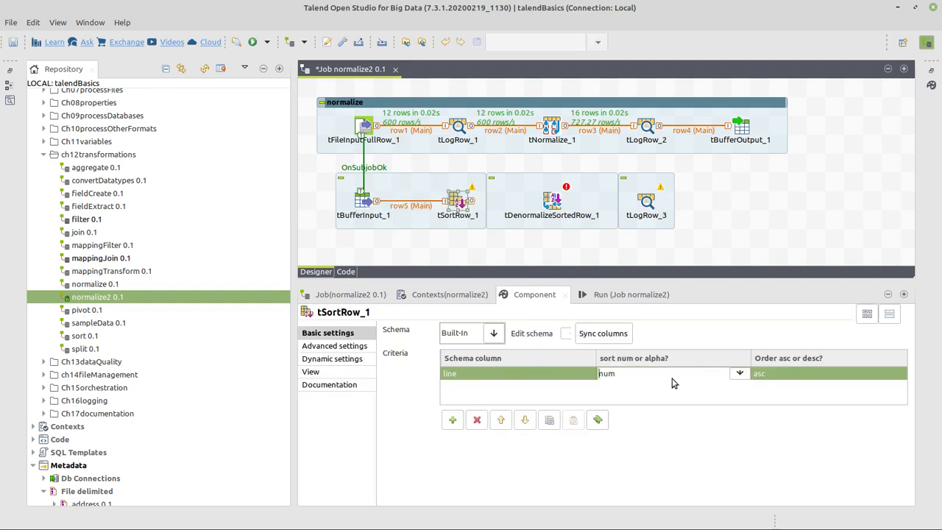
pyautogui.click(739, 374)
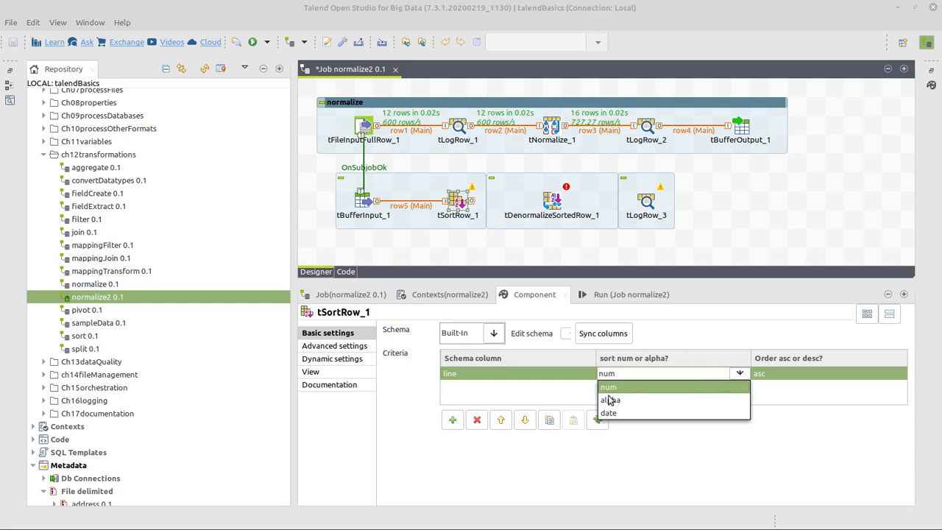
pyautogui.click(609, 400)
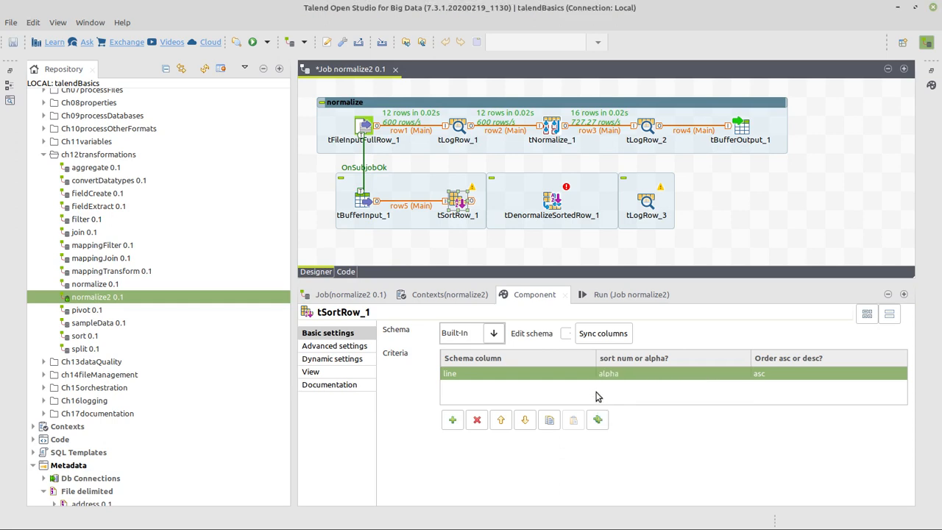
pyautogui.moveTo(780, 377)
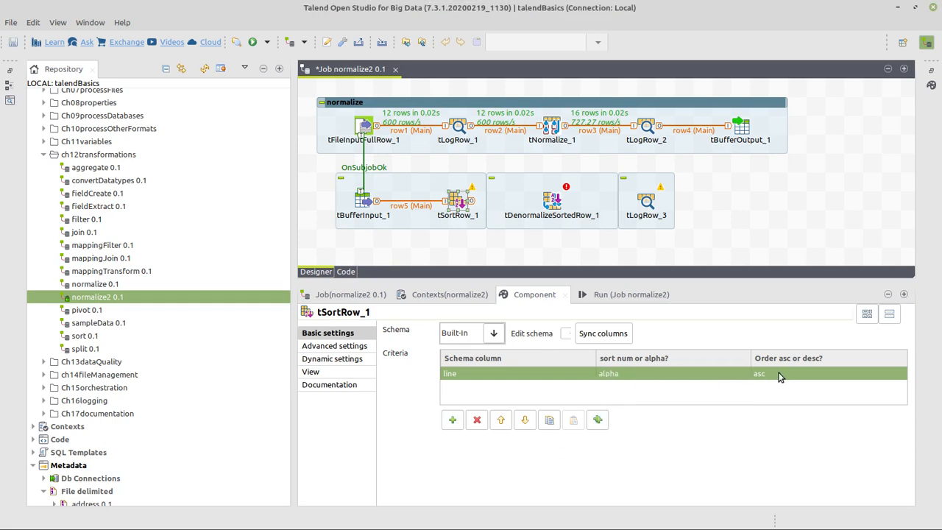
pyautogui.moveTo(762, 374)
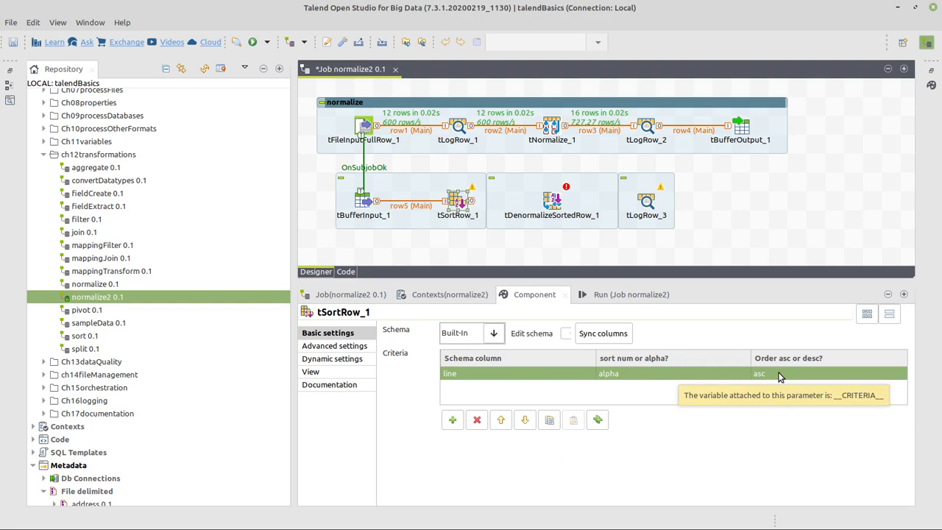
pyautogui.moveTo(474, 208)
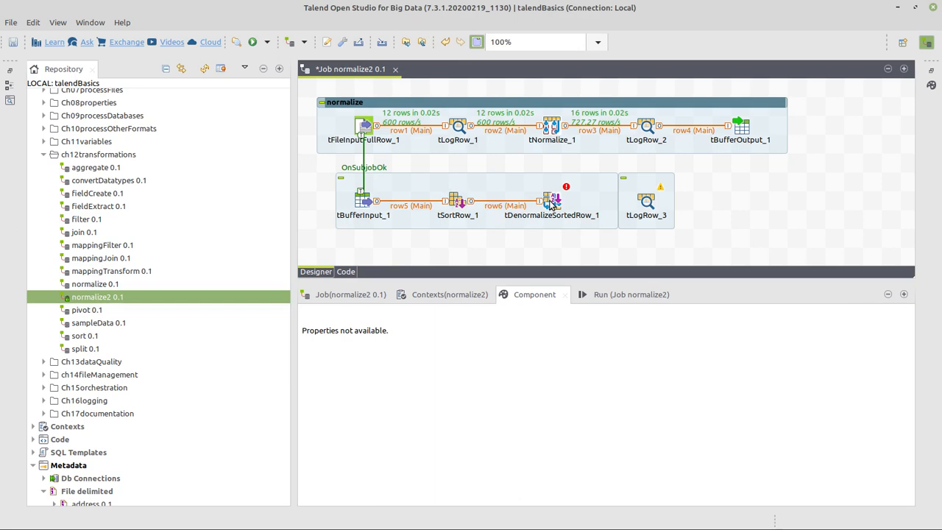
# - Inspect the settings of tDenormalizeSortedRow_1, tSortRow_1 and tBufferInput_1 in turn
pyautogui.click(552, 200)
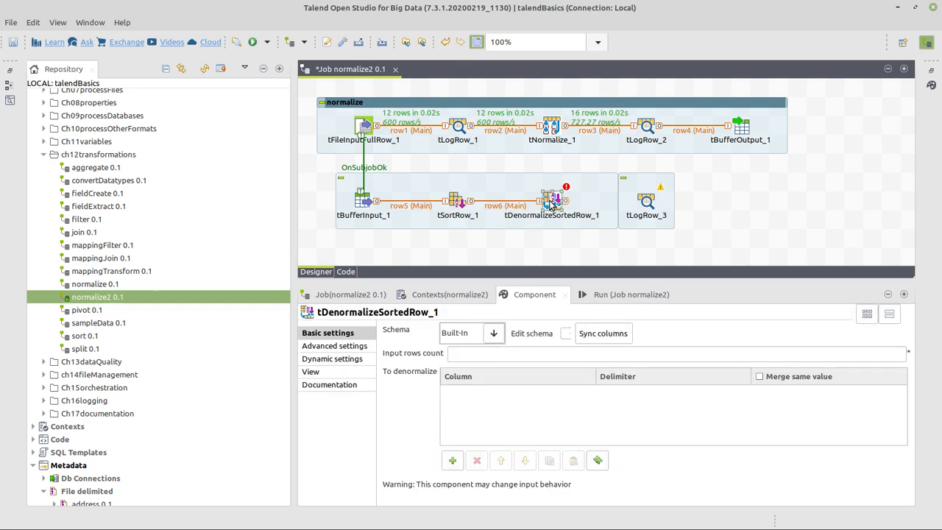
pyautogui.click(547, 249)
pyautogui.write('deno')
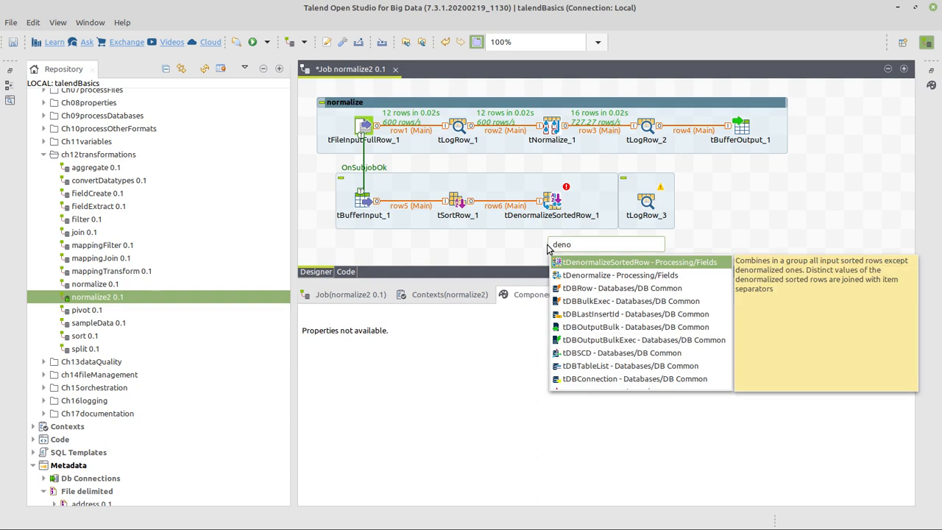
pyautogui.moveTo(620, 276)
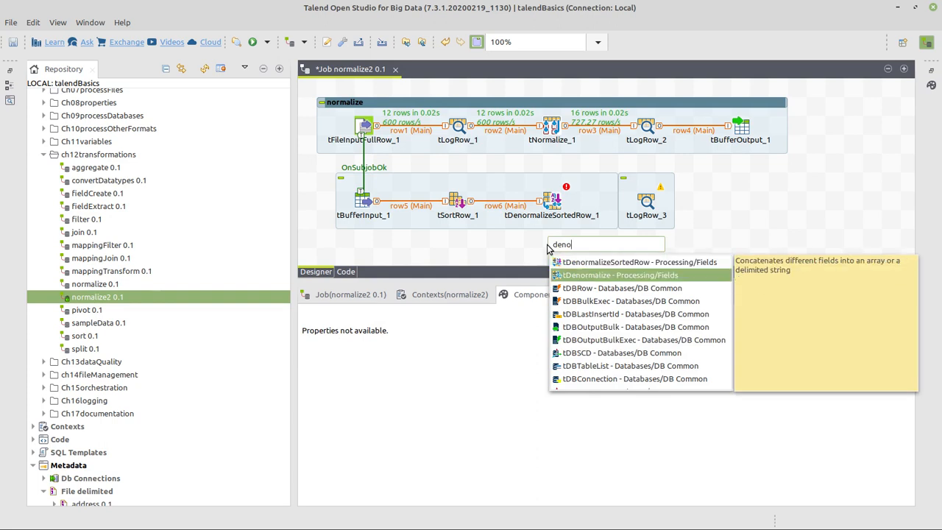
pyautogui.click(456, 200)
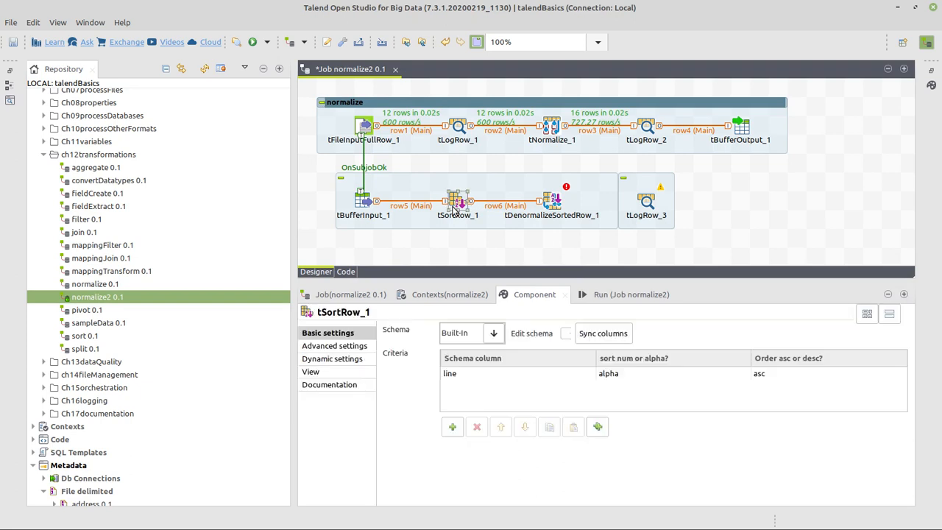
pyautogui.click(550, 201)
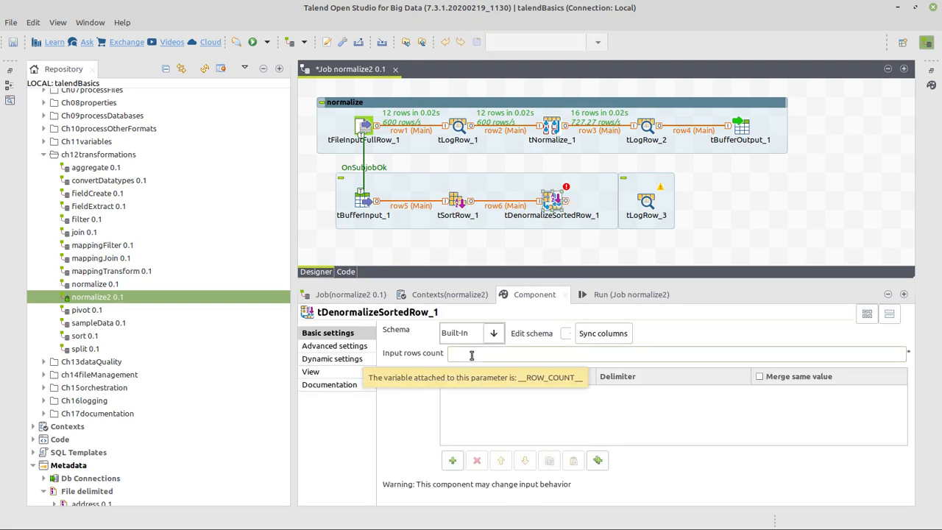
pyautogui.click(471, 353)
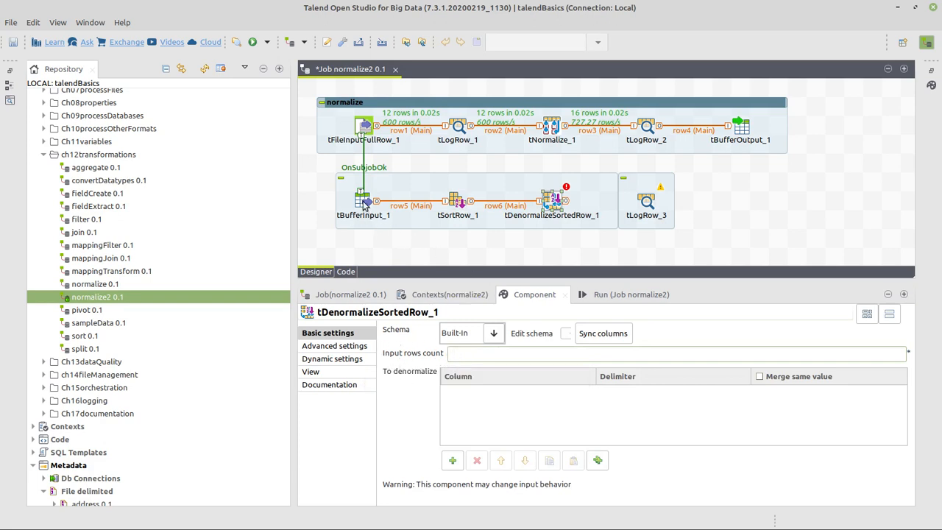
pyautogui.click(363, 200)
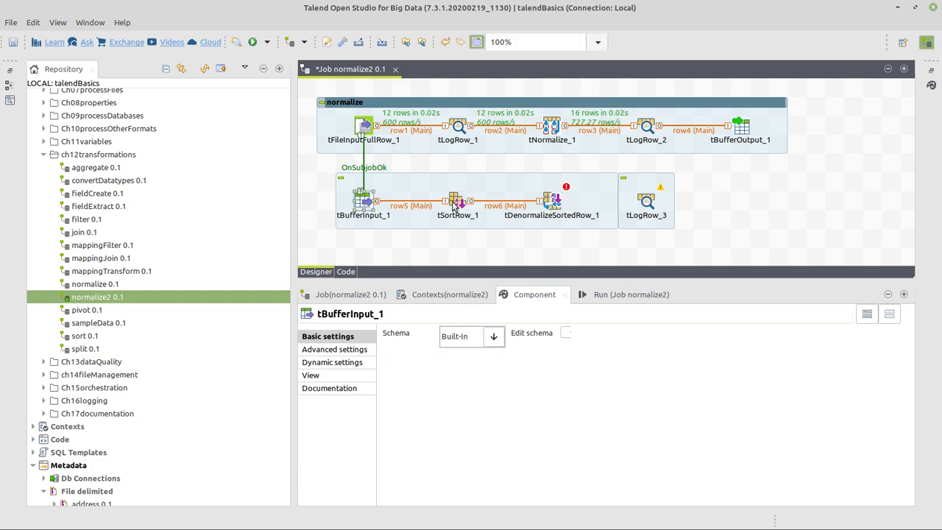
pyautogui.click(552, 200)
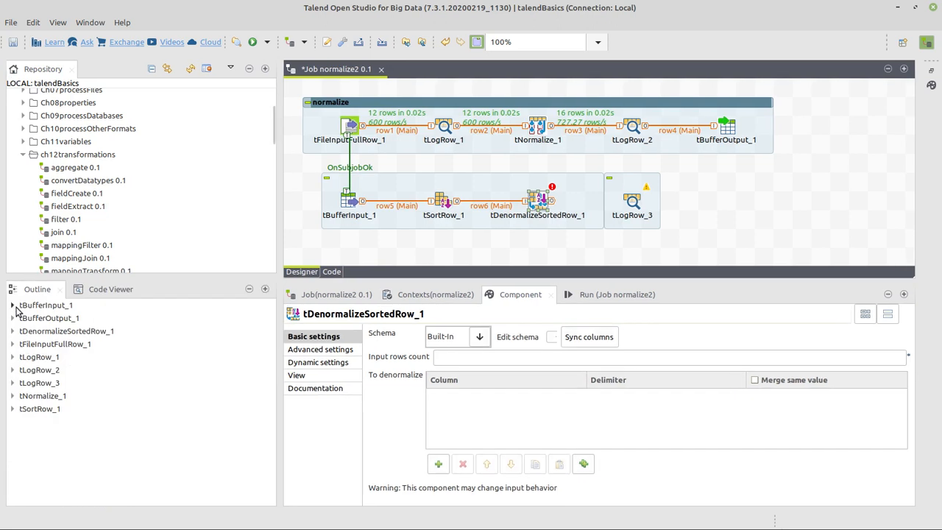
# - Set the denormalizer's Input rows count to tBufferInput_1.NB_LINE via autocompletion
pyautogui.click(12, 305)
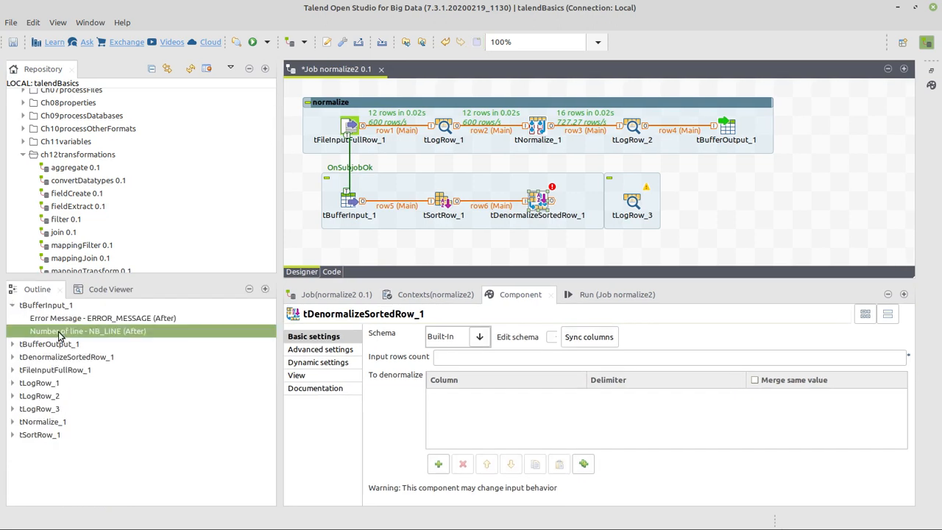
pyautogui.moveTo(109, 333)
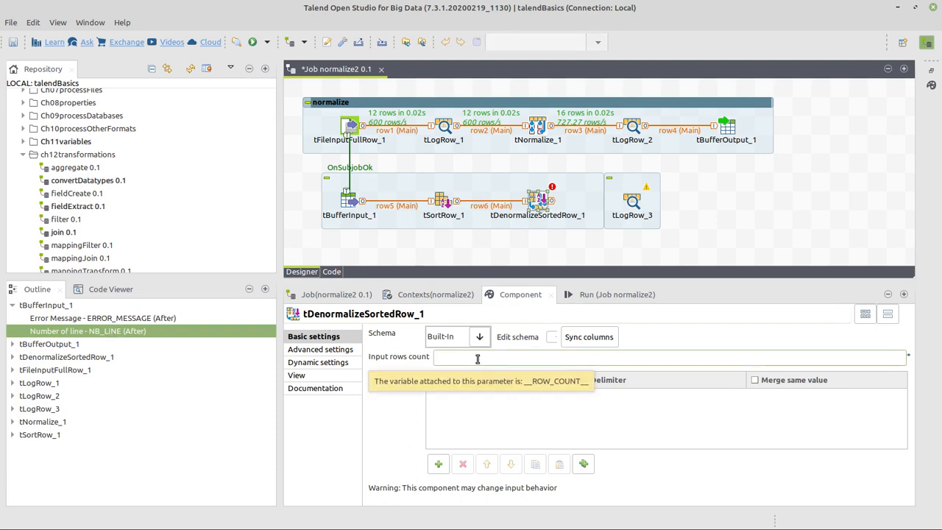
pyautogui.write('t')
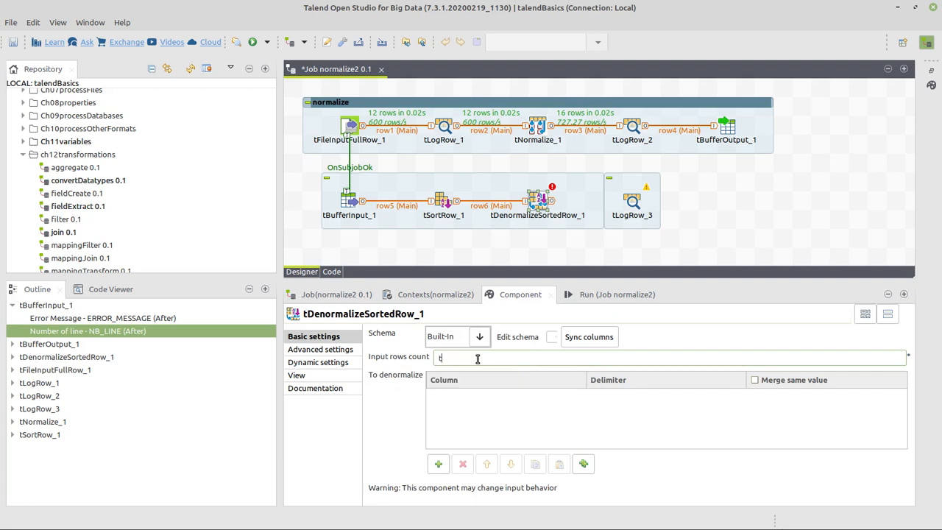
pyautogui.write('bufferi')
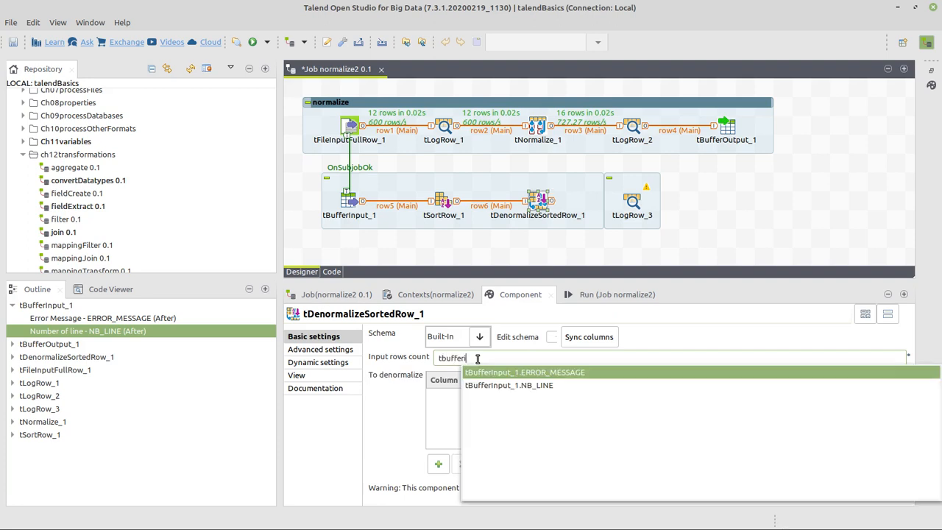
pyautogui.moveTo(510, 386)
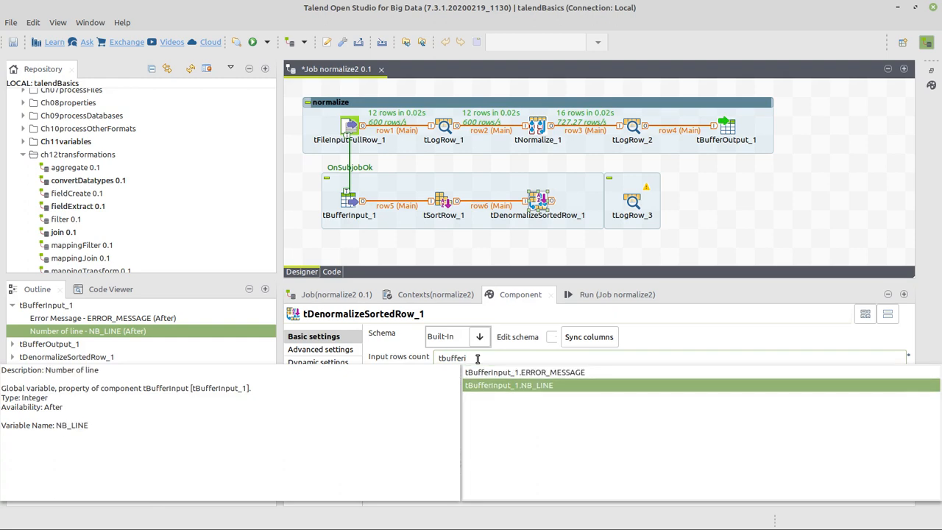
pyautogui.click(509, 385)
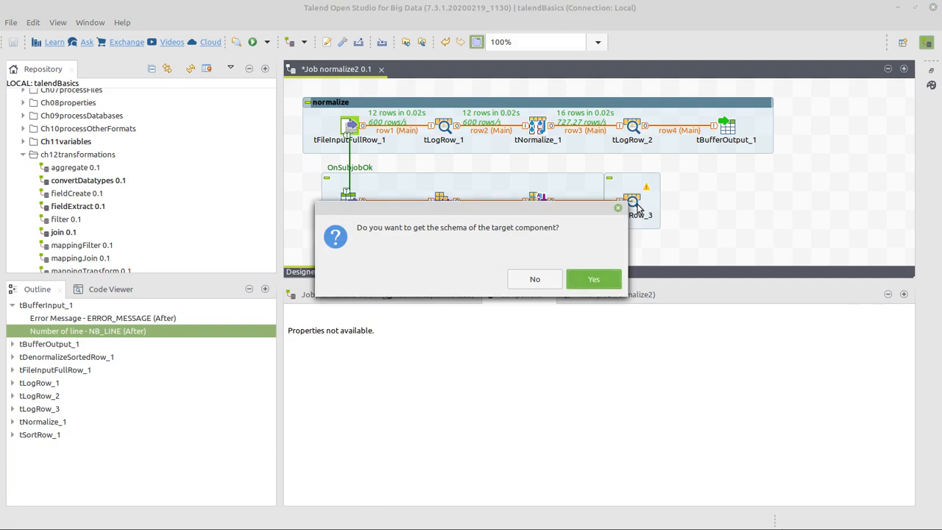
pyautogui.moveTo(534, 279)
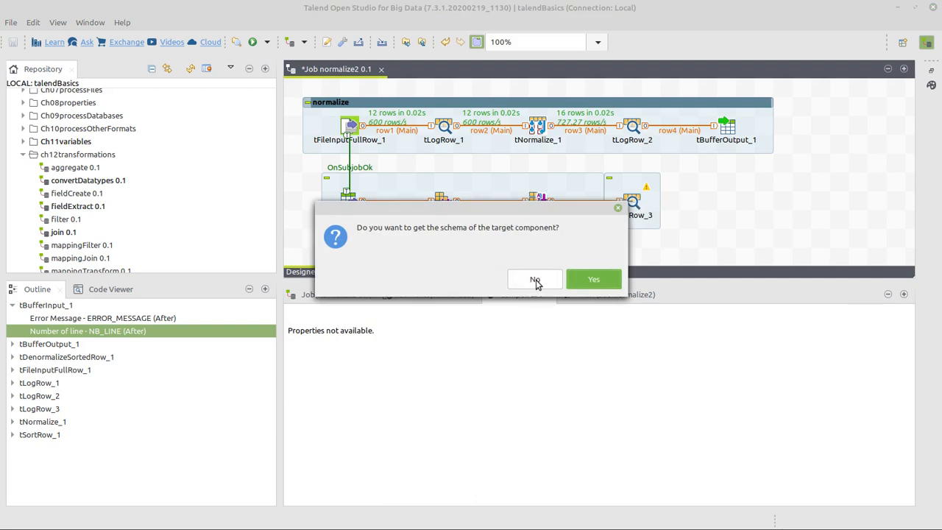
# - Answer No to copying the schema to tLogRow_3, then review both components' settings
pyautogui.click(534, 280)
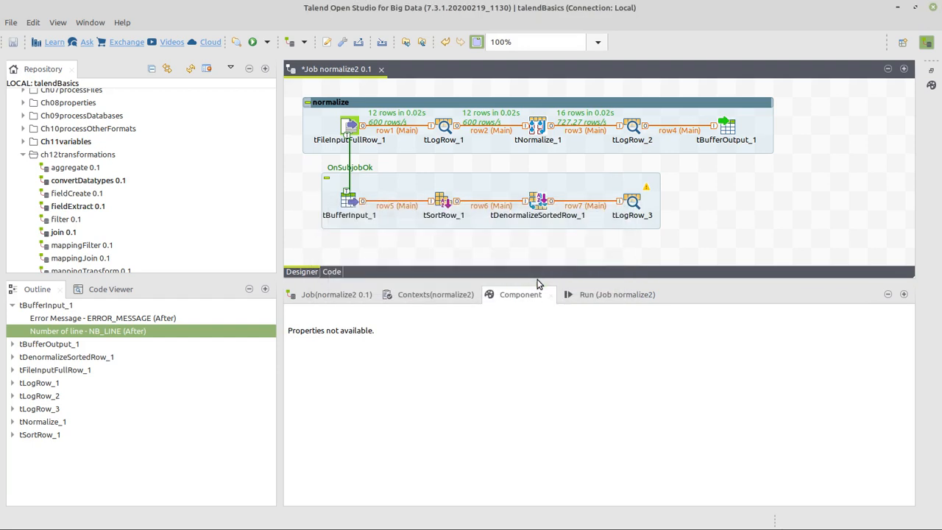
pyautogui.click(633, 203)
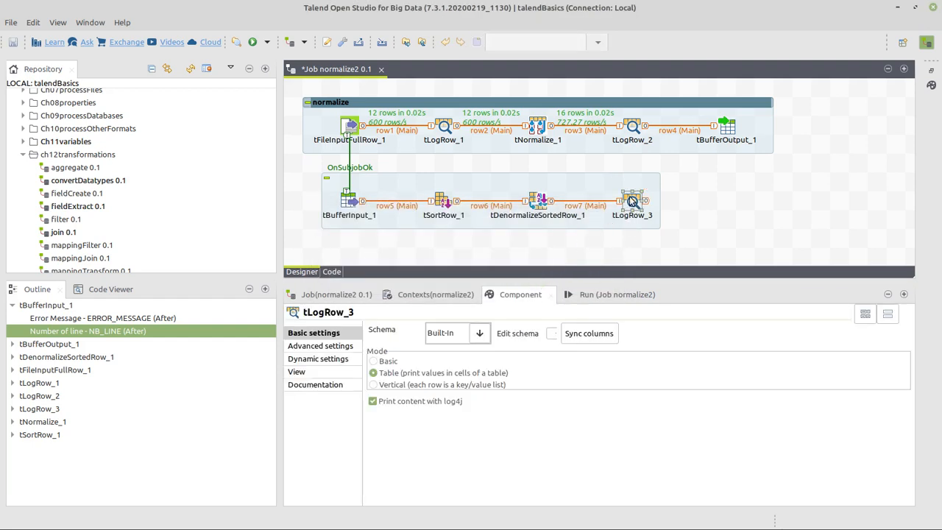
pyautogui.click(538, 200)
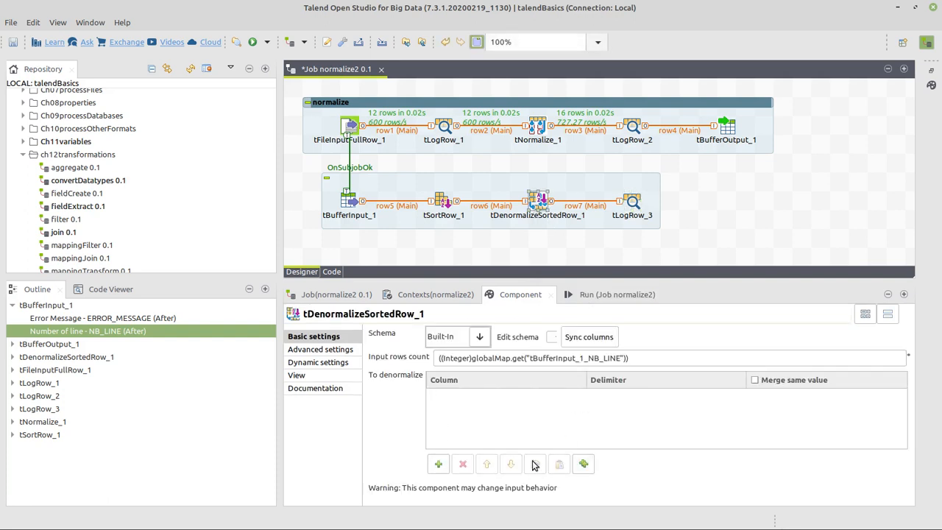
pyautogui.moveTo(483, 380)
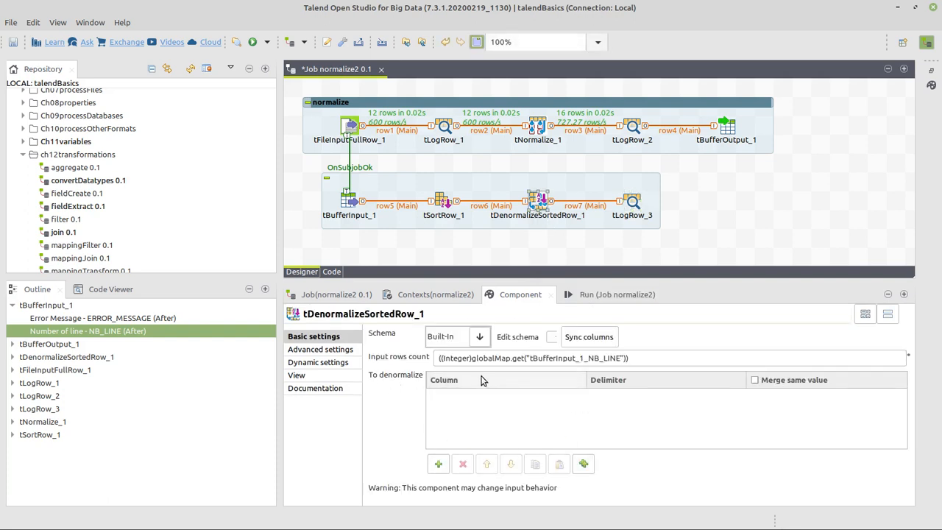
pyautogui.moveTo(500, 427)
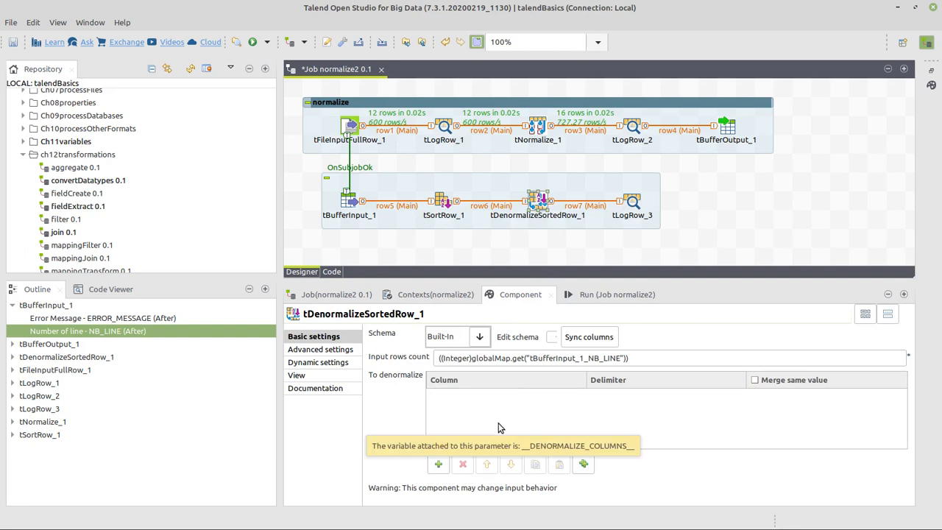
# - Add a denormalize entry for column line with "," delimiter and sync the schema, propagating downstream
pyautogui.click(439, 464)
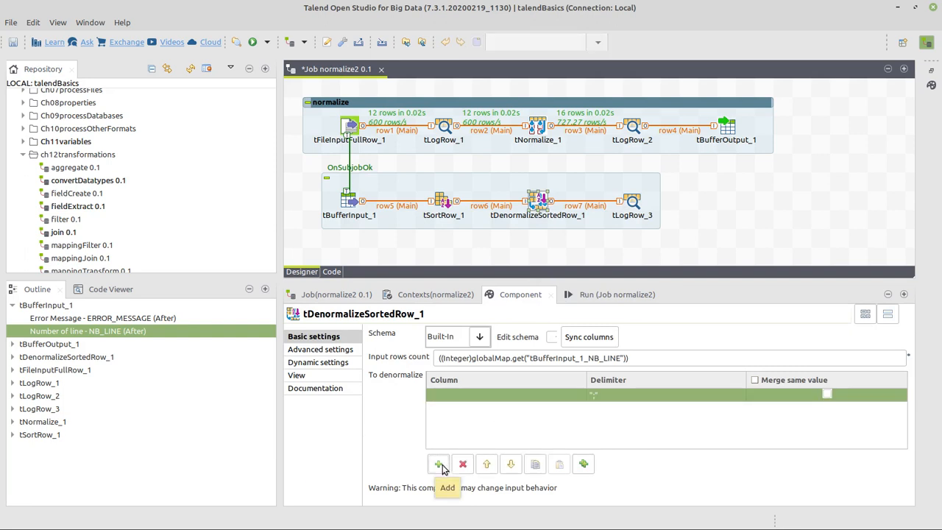
pyautogui.click(439, 464)
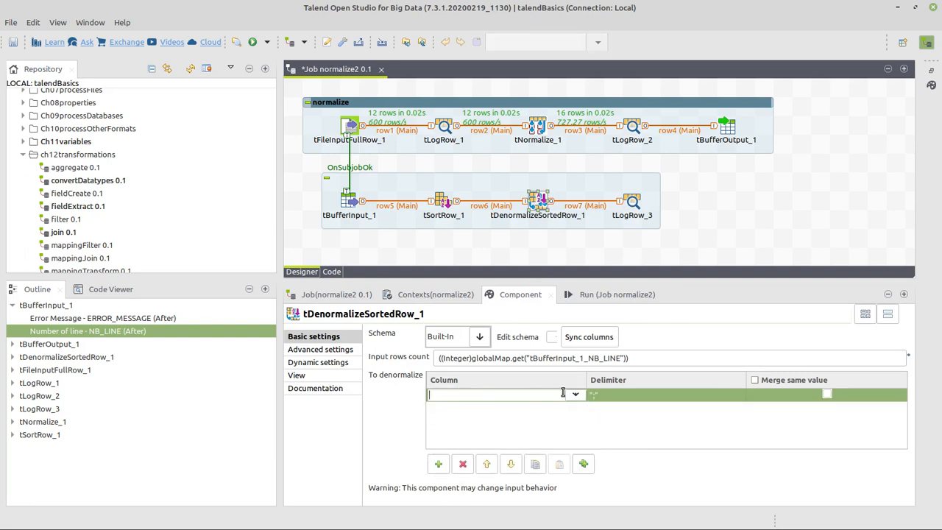
pyautogui.click(575, 395)
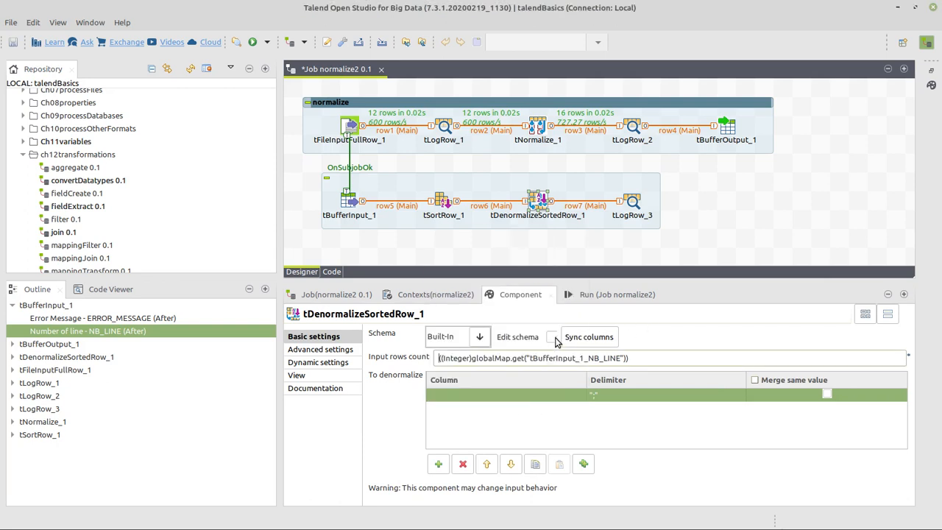
pyautogui.click(518, 336)
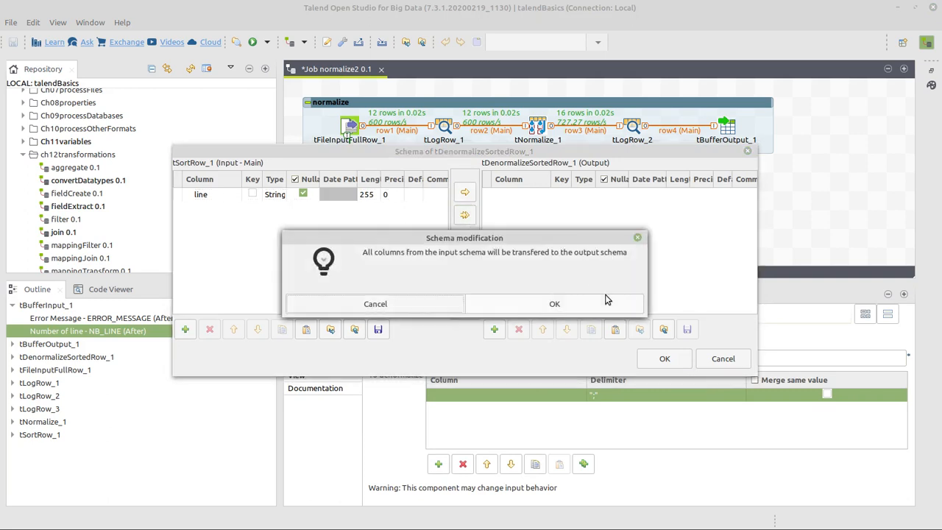
pyautogui.click(554, 304)
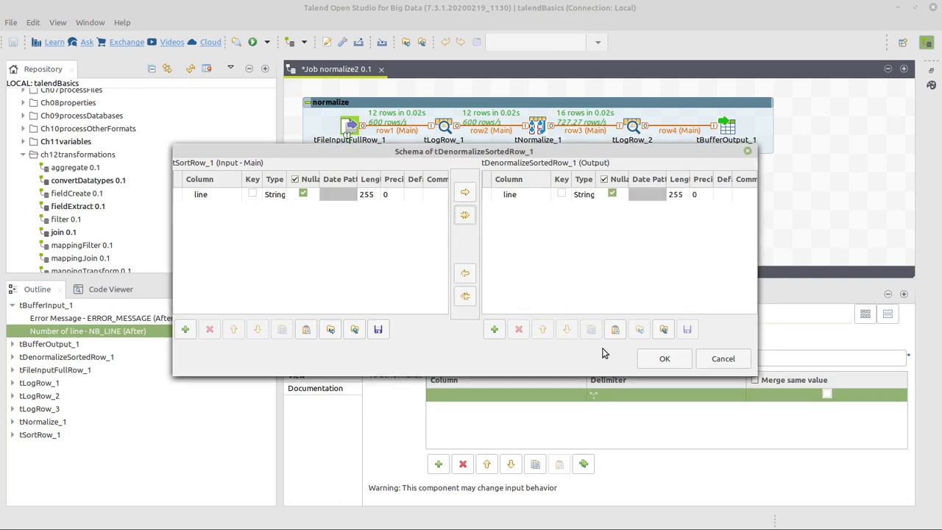
pyautogui.click(663, 359)
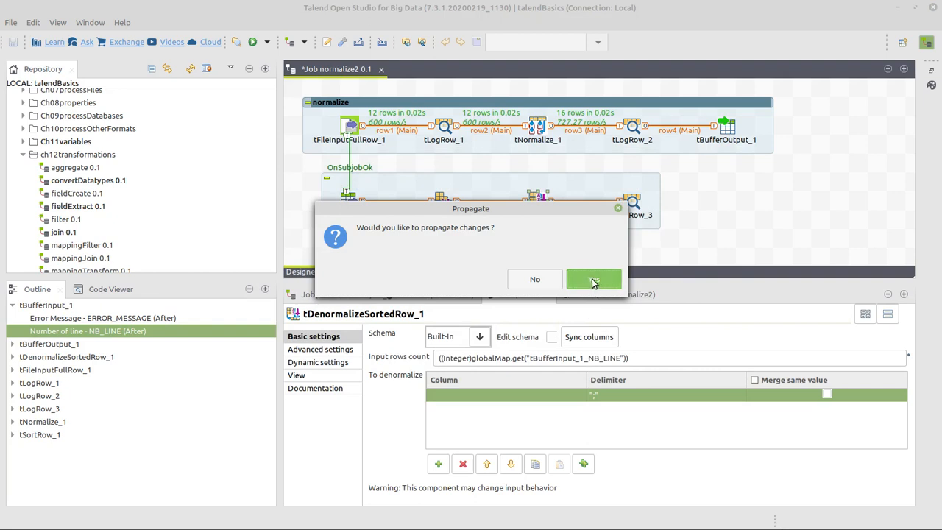
pyautogui.click(594, 280)
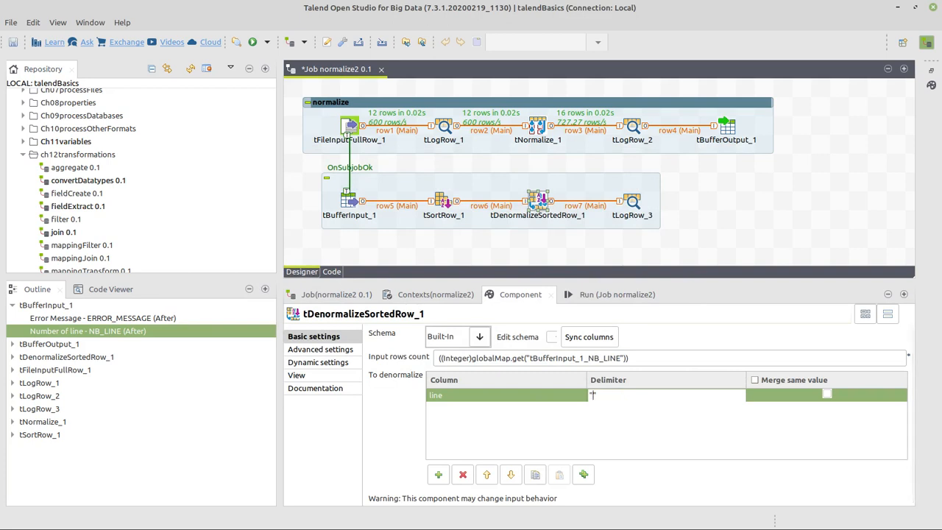
pyautogui.moveTo(622, 396)
pyautogui.write('ORIGINAL')
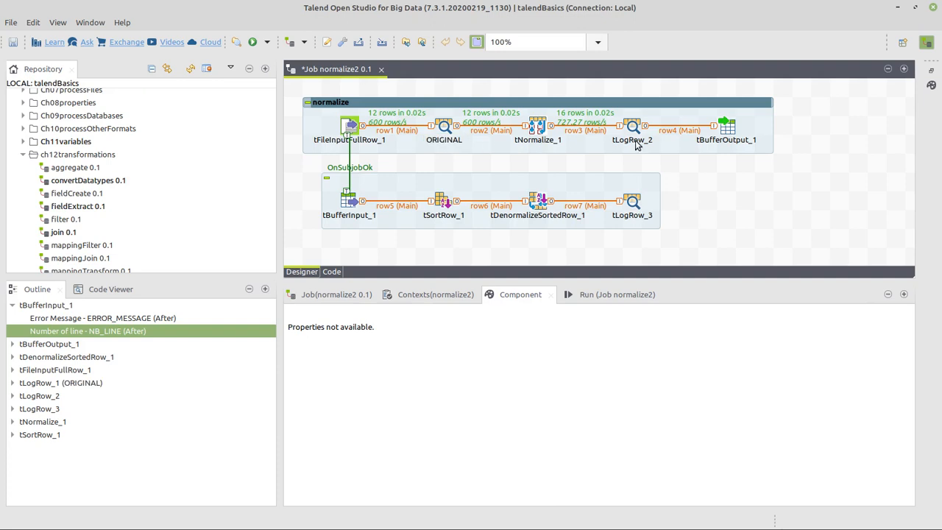
# - Rename the second and third log components to NORMALIZED and DE-NORMALIZE
pyautogui.doubleClick(630, 140)
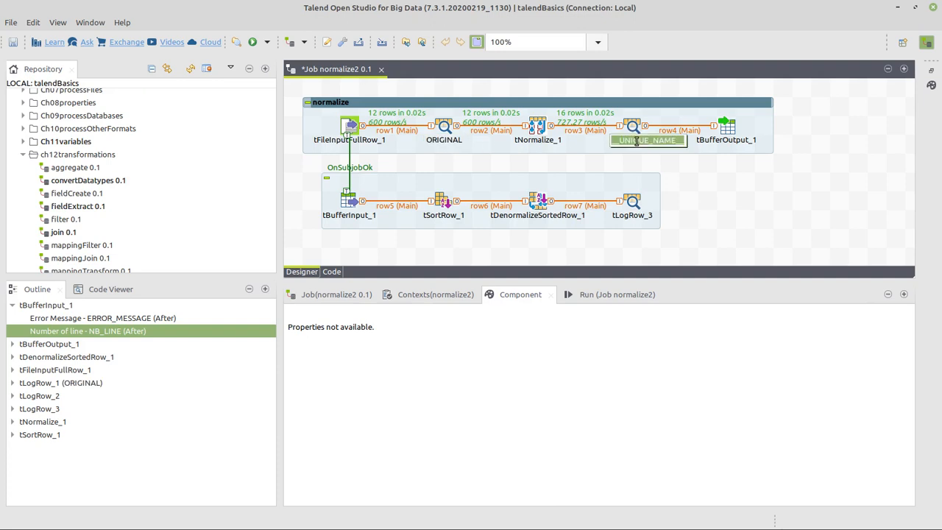
pyautogui.write('NORMALIZED')
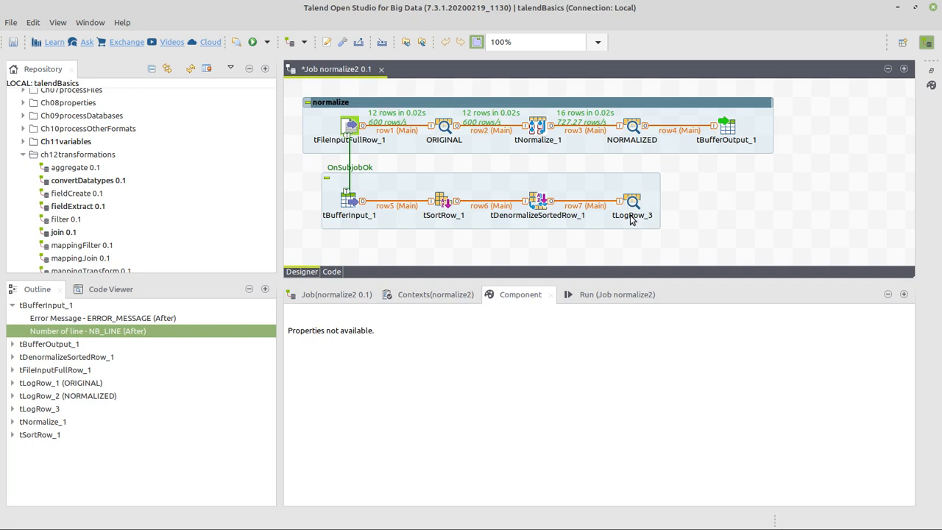
pyautogui.doubleClick(632, 215)
pyautogui.write('DE-')
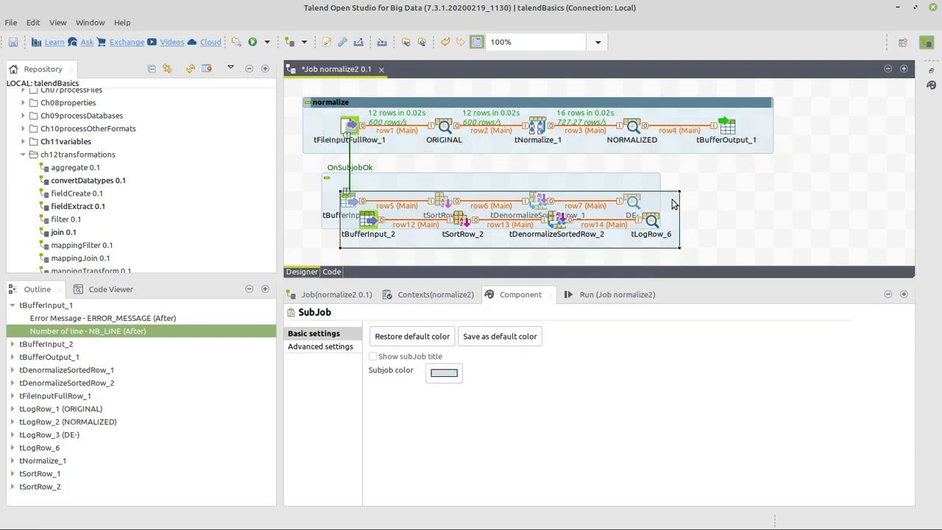
pyautogui.click(633, 200)
pyautogui.write('NORMA')
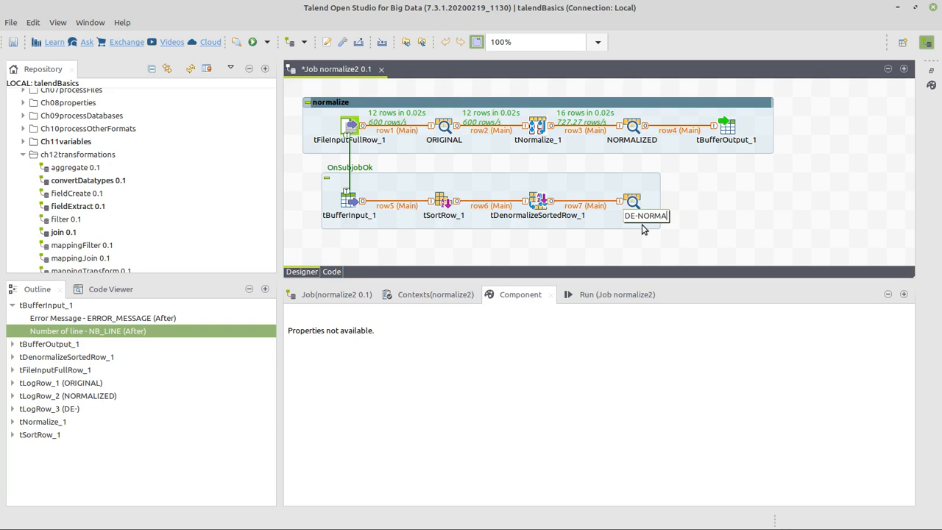
pyautogui.write('LIZE')
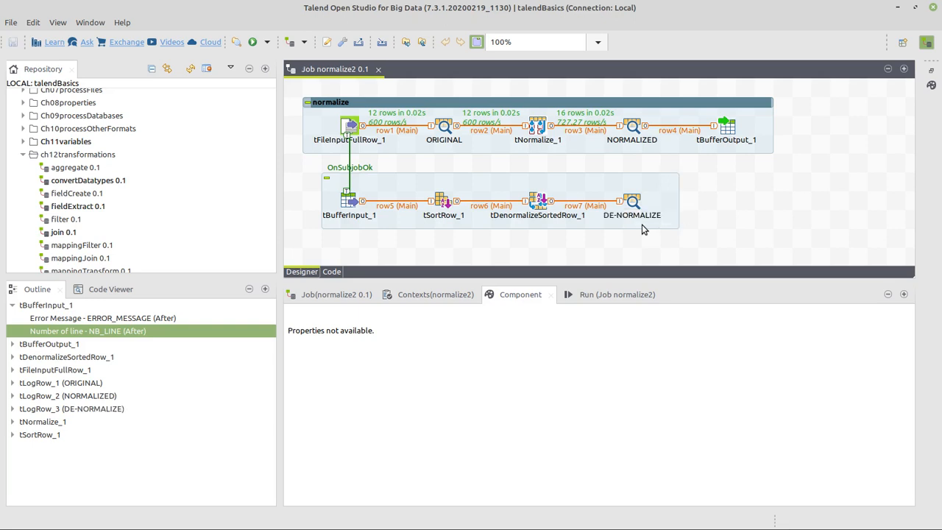
# - Enable Show subJob title on the second subjob and set it to de-normalize
pyautogui.click(501, 200)
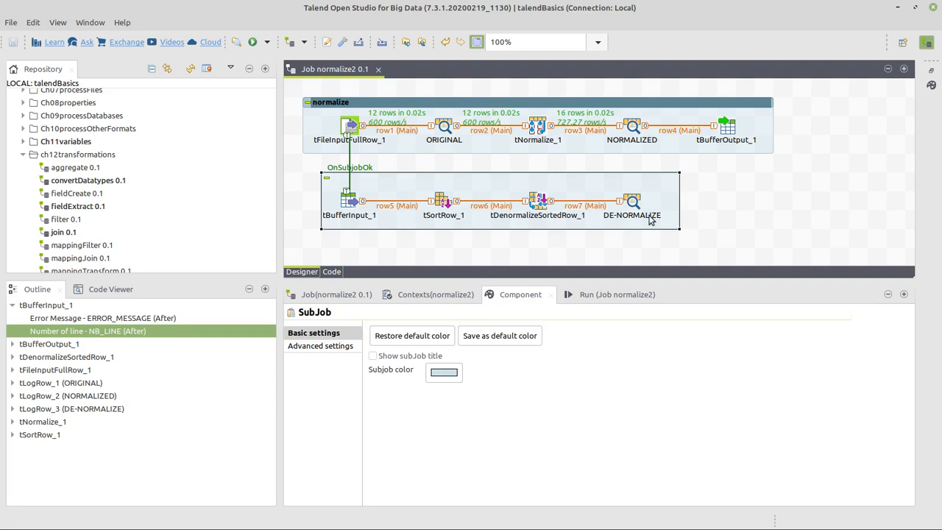
pyautogui.click(374, 355)
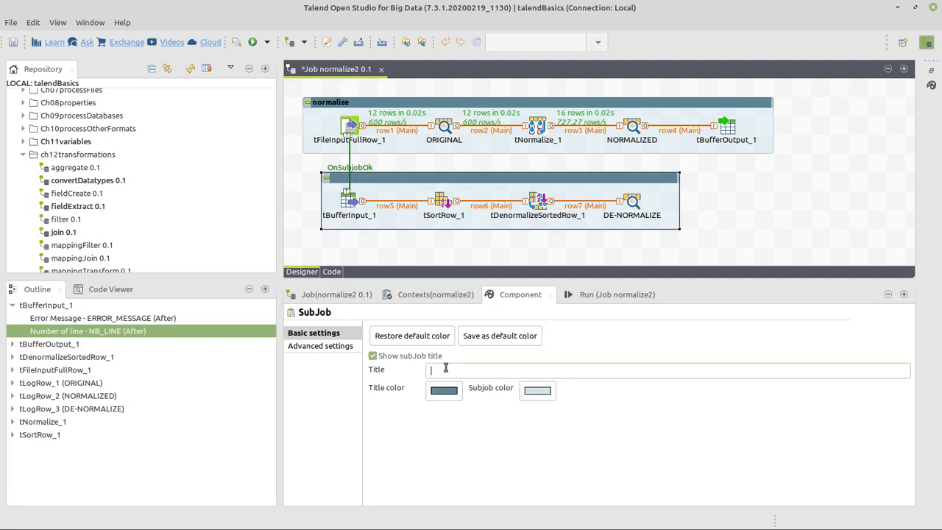
pyautogui.write('de-normalize')
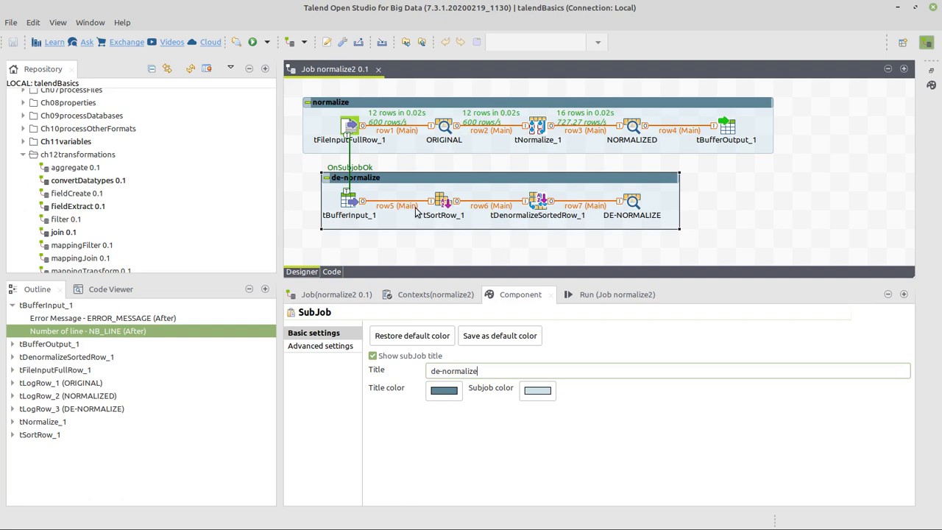
pyautogui.click(444, 127)
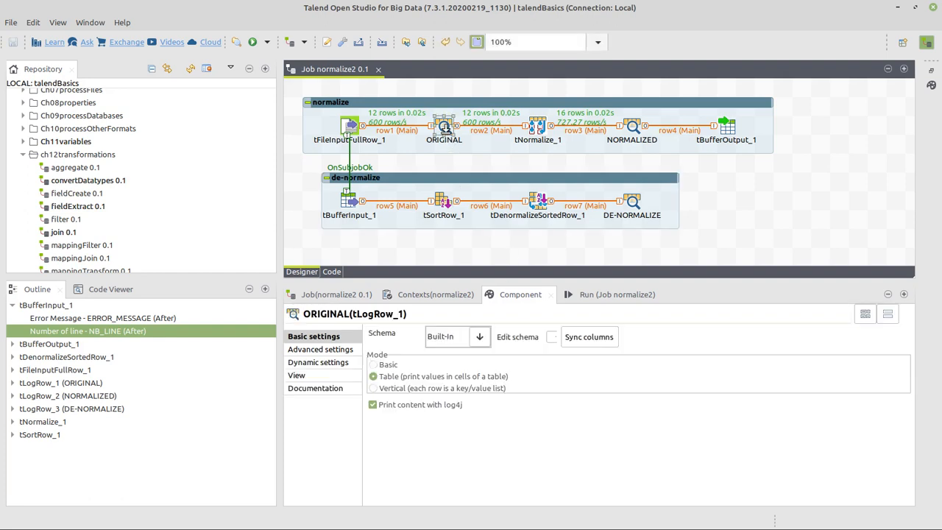
# - Run the normalize2 job from the Run view
pyautogui.click(605, 295)
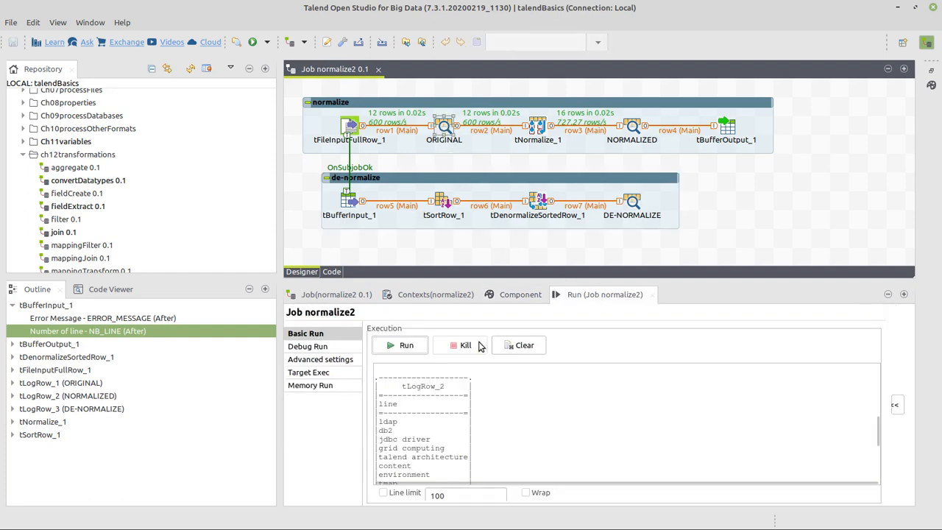
pyautogui.click(399, 344)
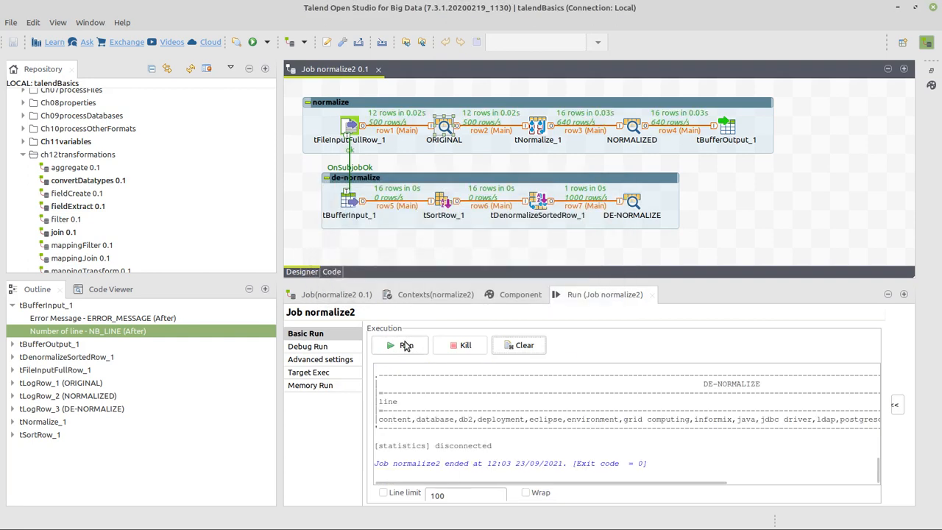
pyautogui.moveTo(600, 294)
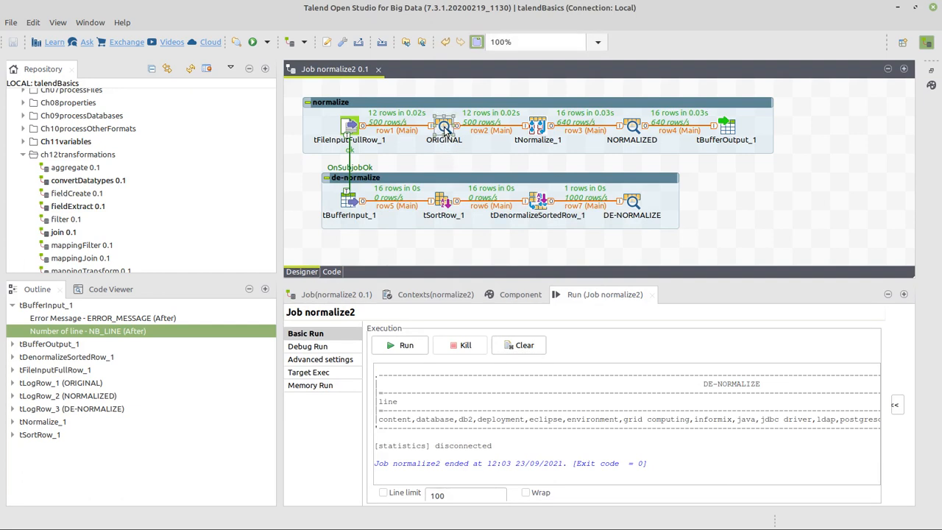
# - Deactivate the ORIGINAL log component and enlarge the run console area
pyautogui.rightClick(445, 127)
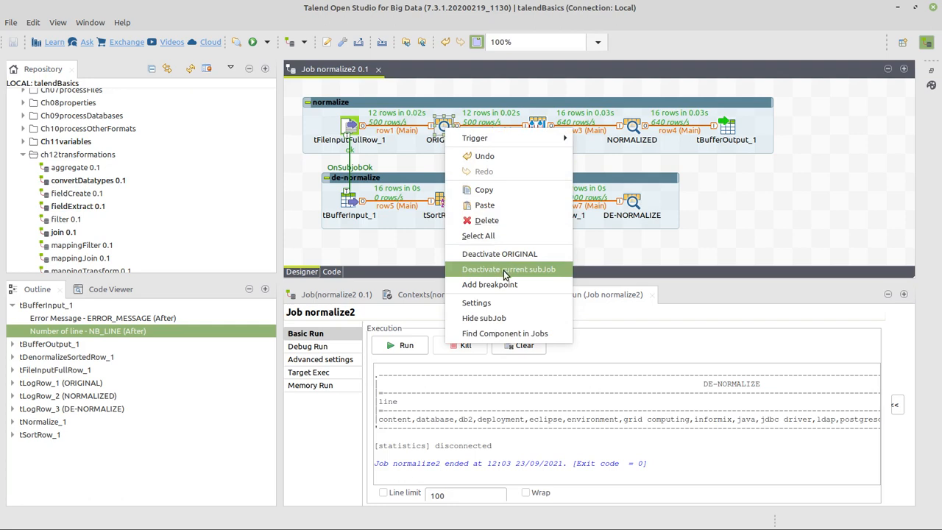
pyautogui.moveTo(500, 253)
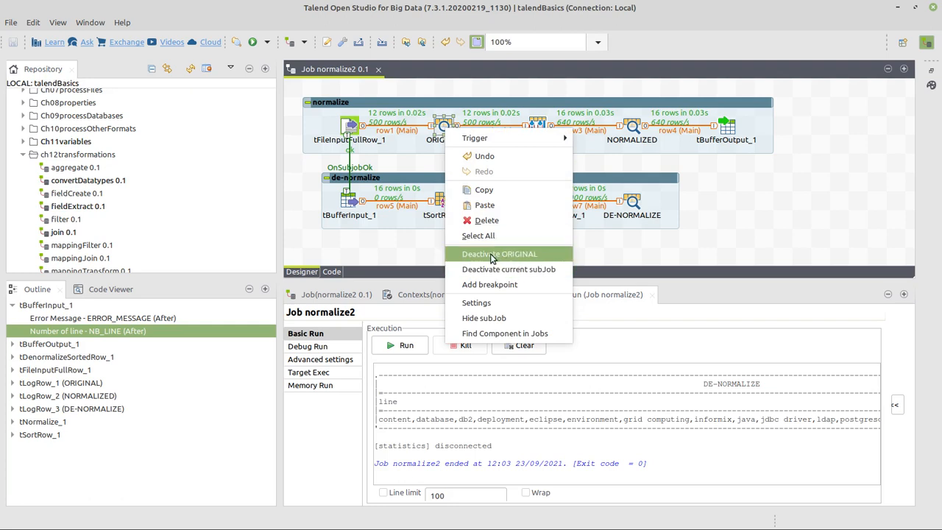
pyautogui.click(499, 254)
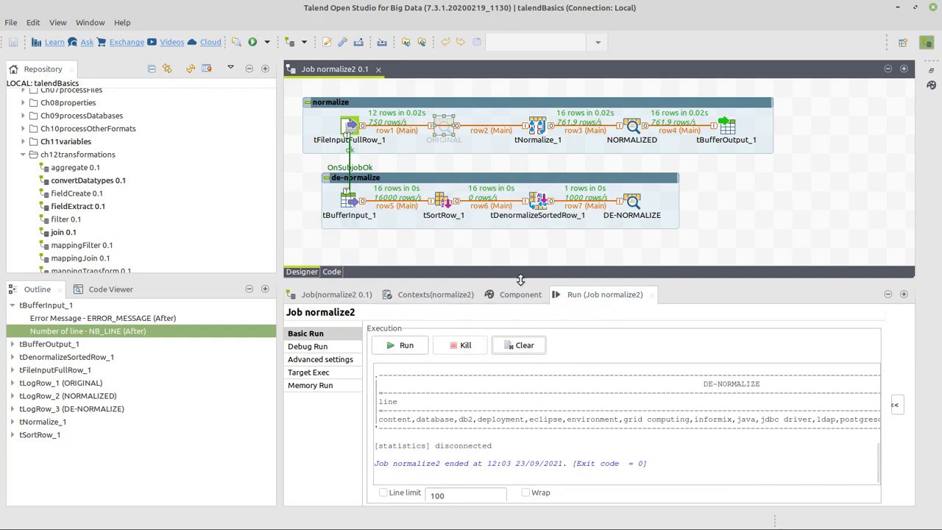
pyautogui.moveTo(521, 280); pyautogui.dragTo(530, 230)
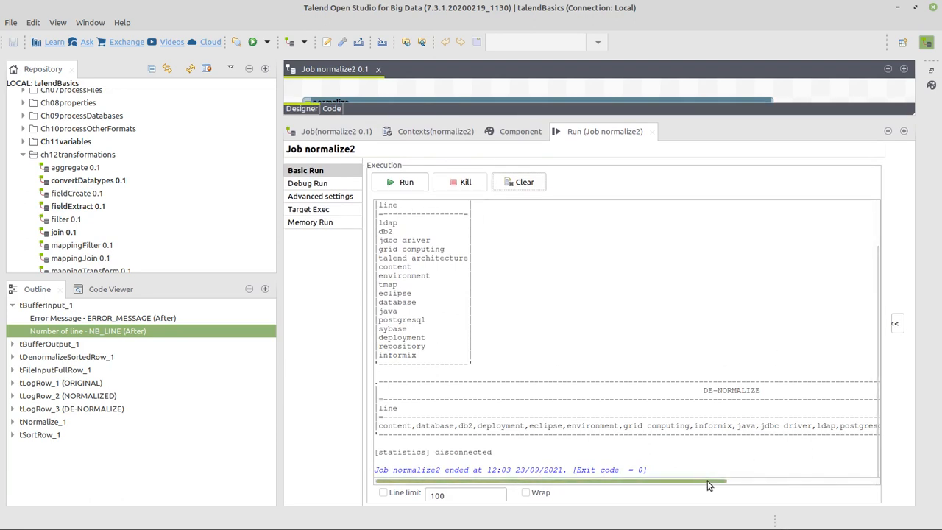
pyautogui.moveTo(603, 486)
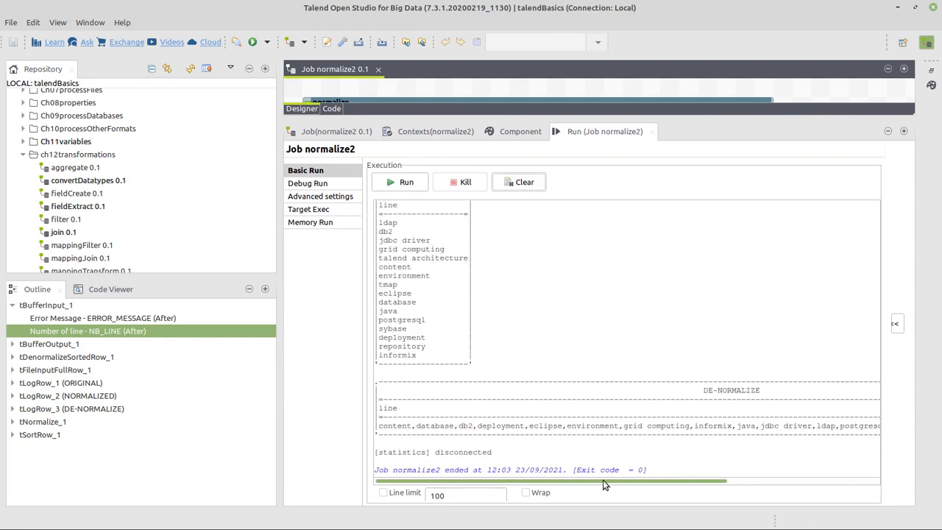